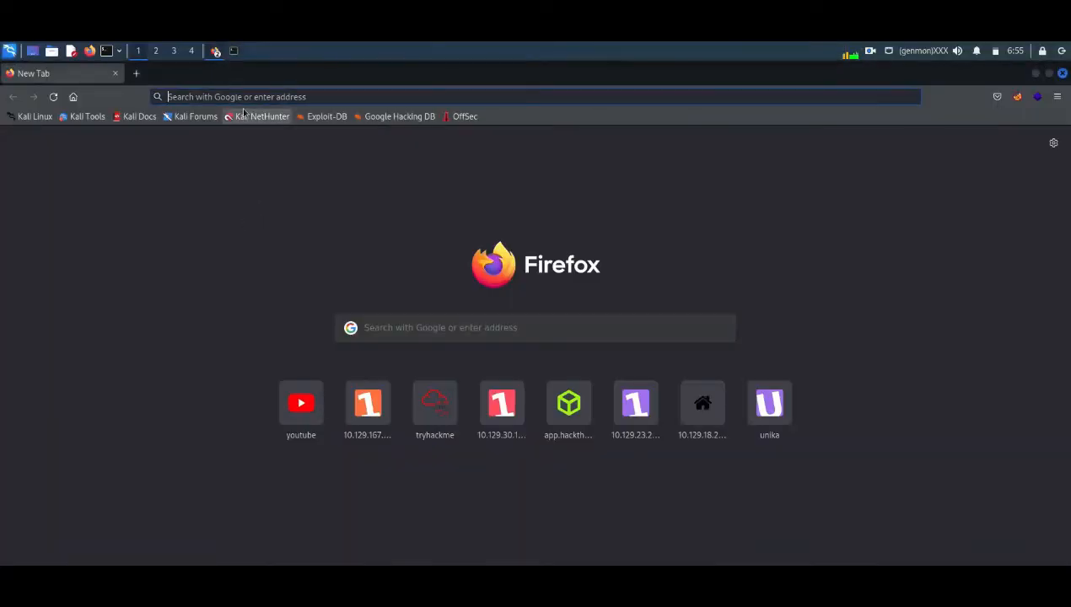
Search DVWA from the address bar to reach the digininja/DVWA GitHub repository.
{"action": "type", "text": "D"}
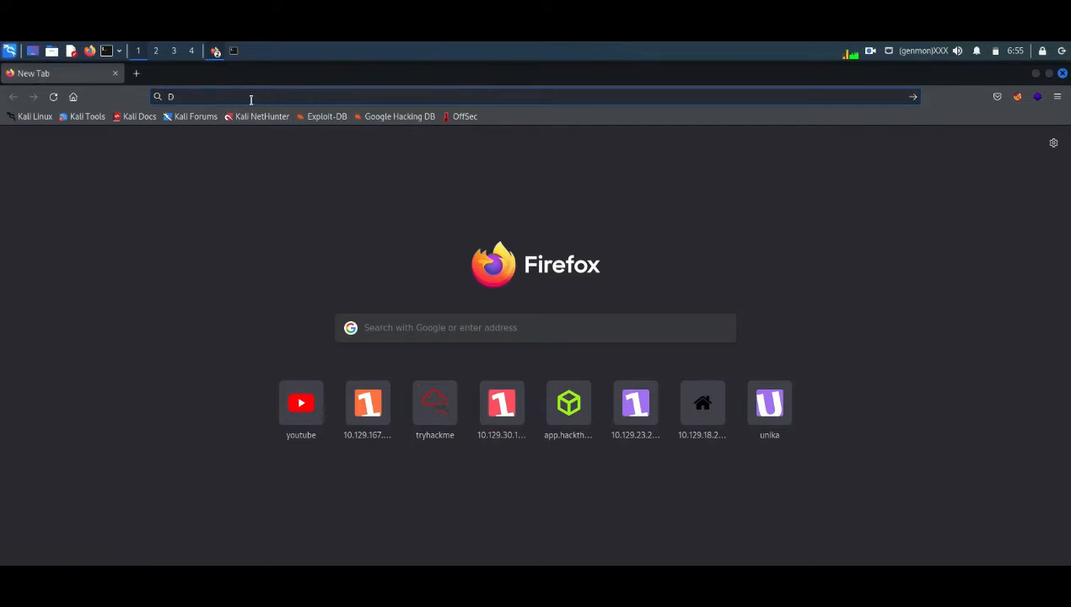
{"action": "type", "text": "VWA"}
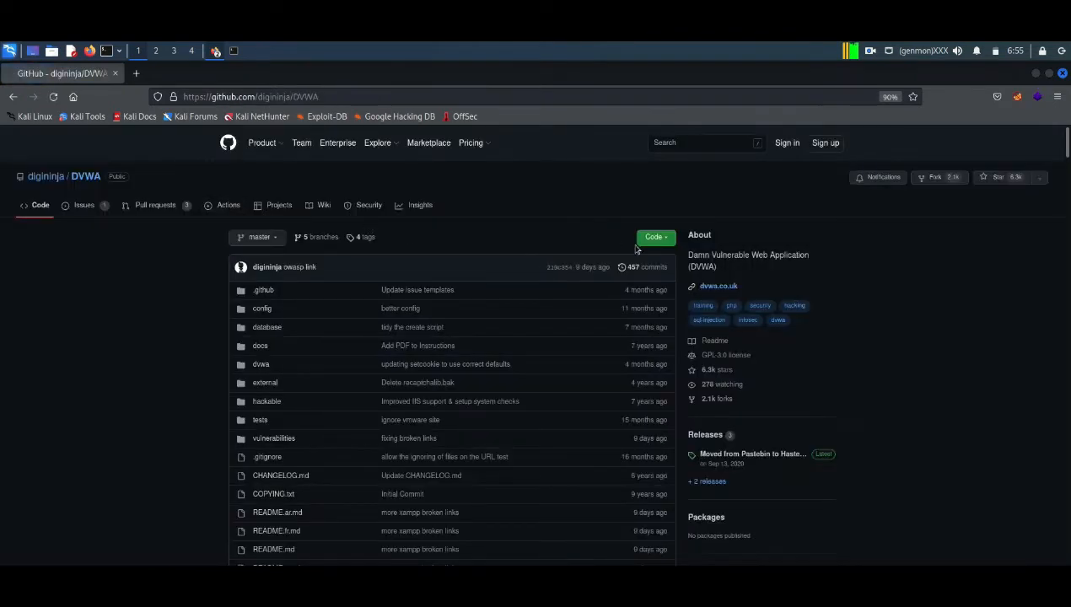
Copy the repository's HTTPS clone URL from the green Code menu.
{"action": "left_click", "coordinate": [655, 236]}
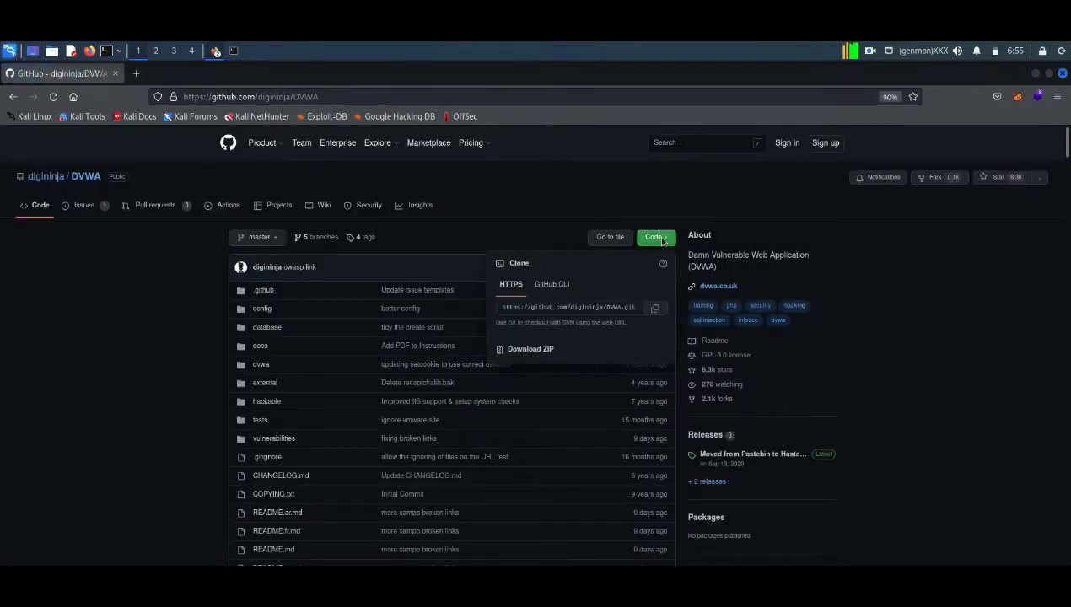
{"action": "left_click", "coordinate": [655, 307]}
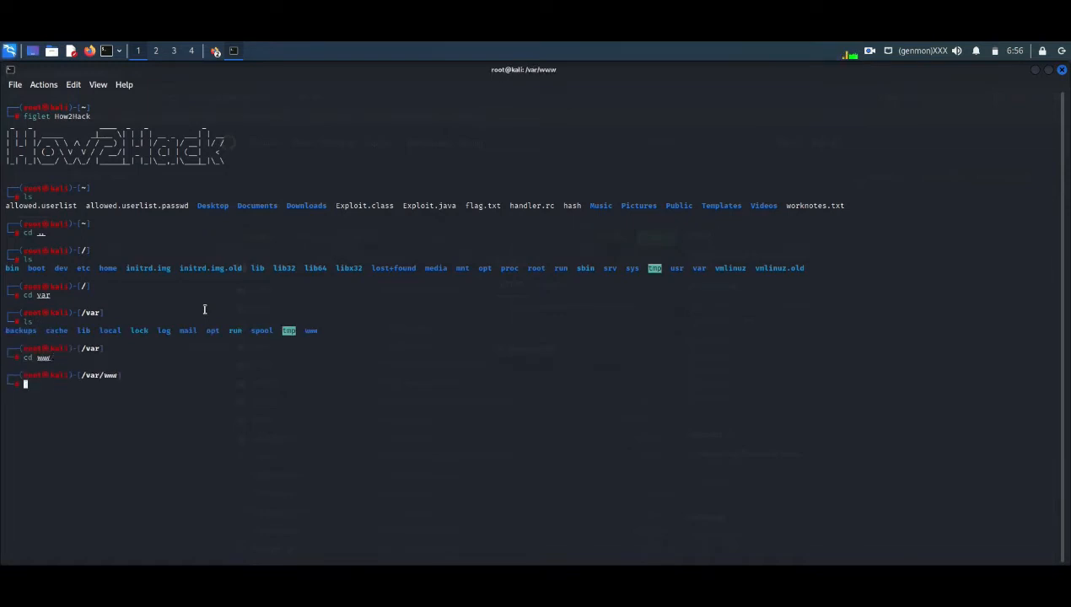
Change the root shell's directory to /var/www/html with cd html/.
{"action": "type", "text": "cd html/"}
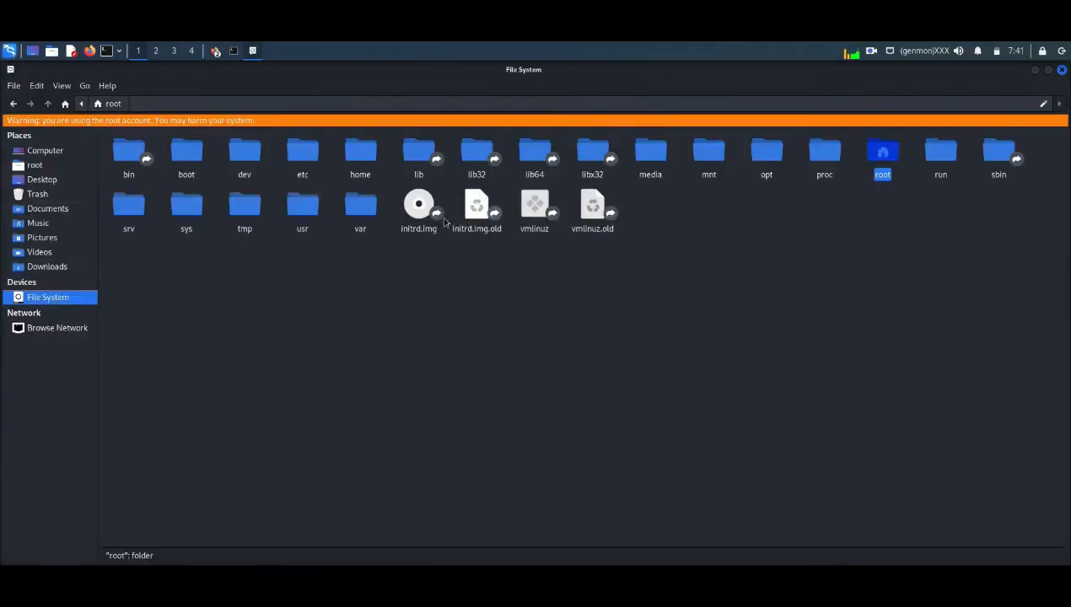
Browse into var, then www, then html in the File System view.
{"action": "double_click", "coordinate": [359, 206]}
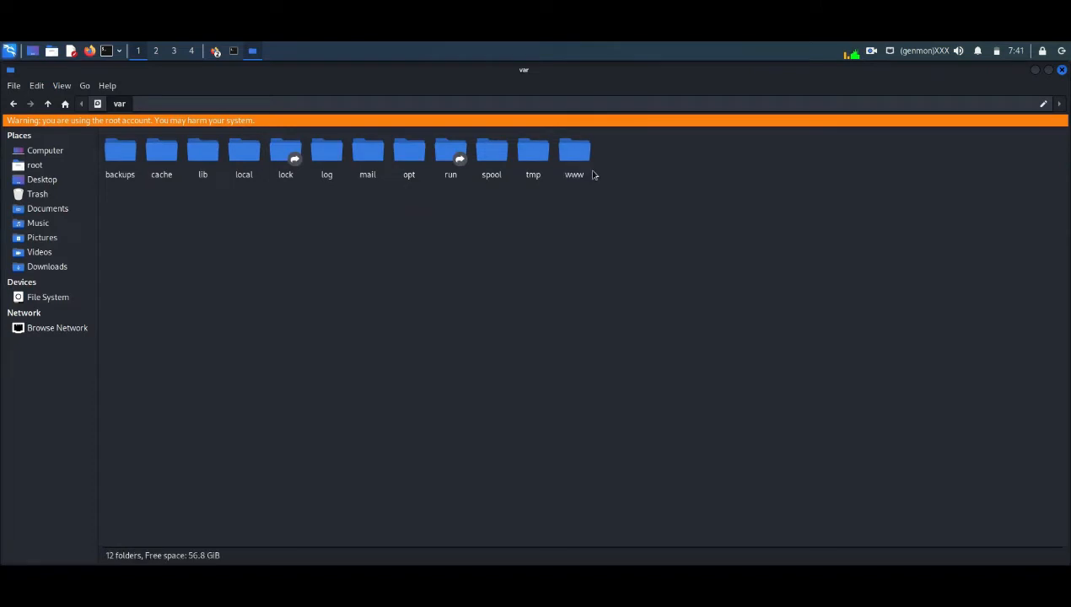
{"action": "double_click", "coordinate": [574, 152]}
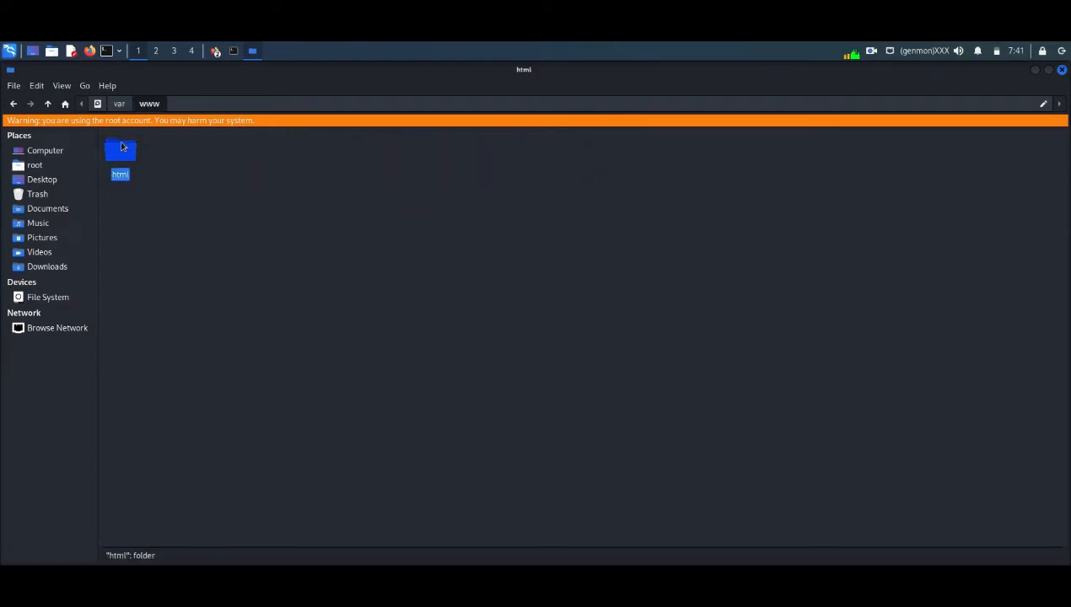
{"action": "double_click", "coordinate": [121, 150]}
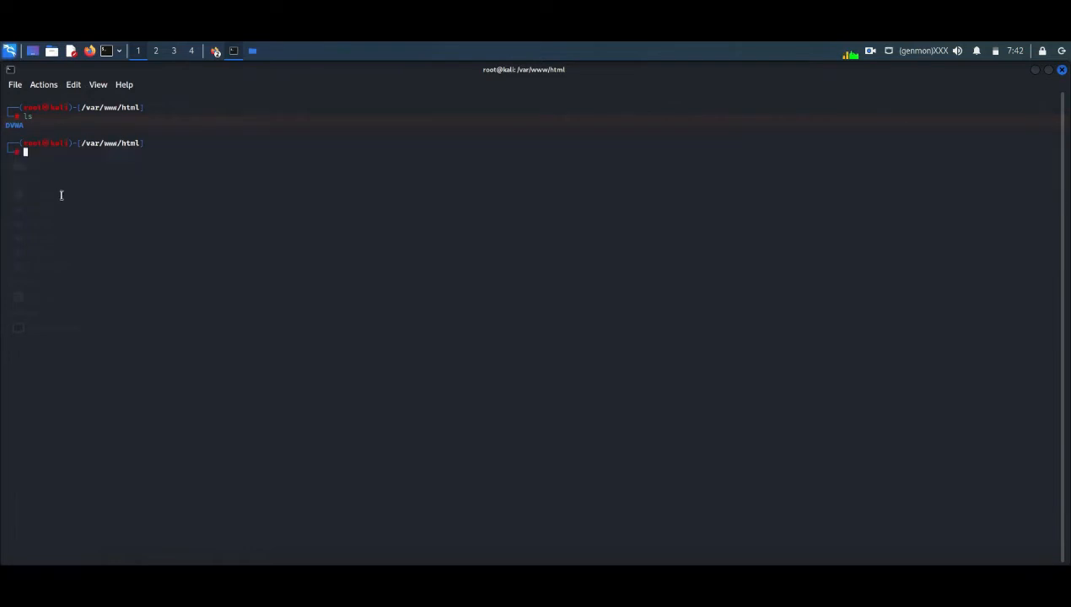
Enter the DVWA folder with cd dvwa and list its PHP and config files.
{"action": "type", "text": "cd dvwa"}
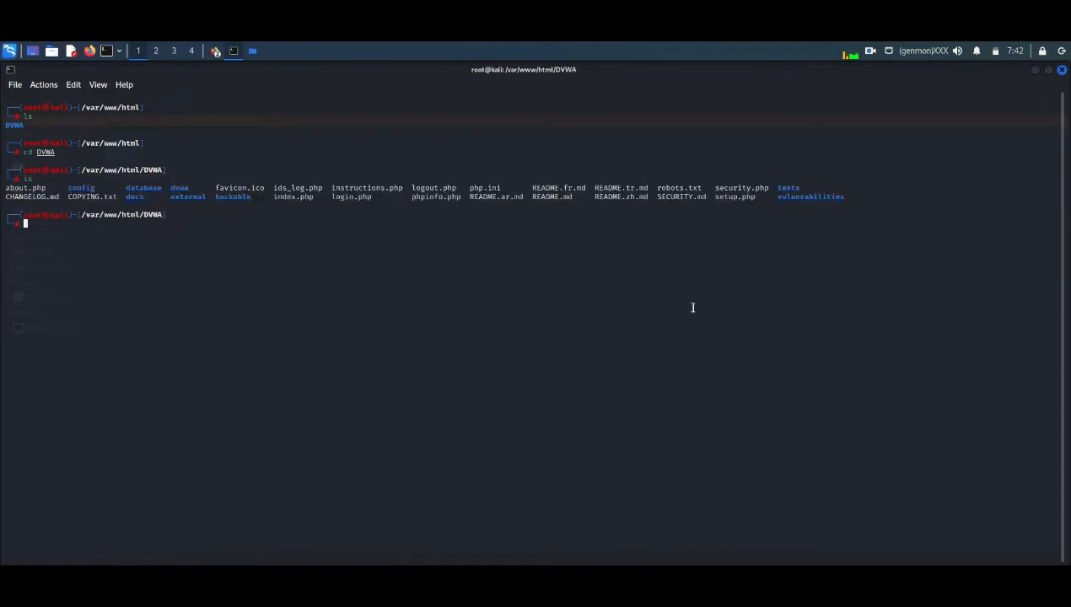
{"action": "left_click", "coordinate": [12, 51]}
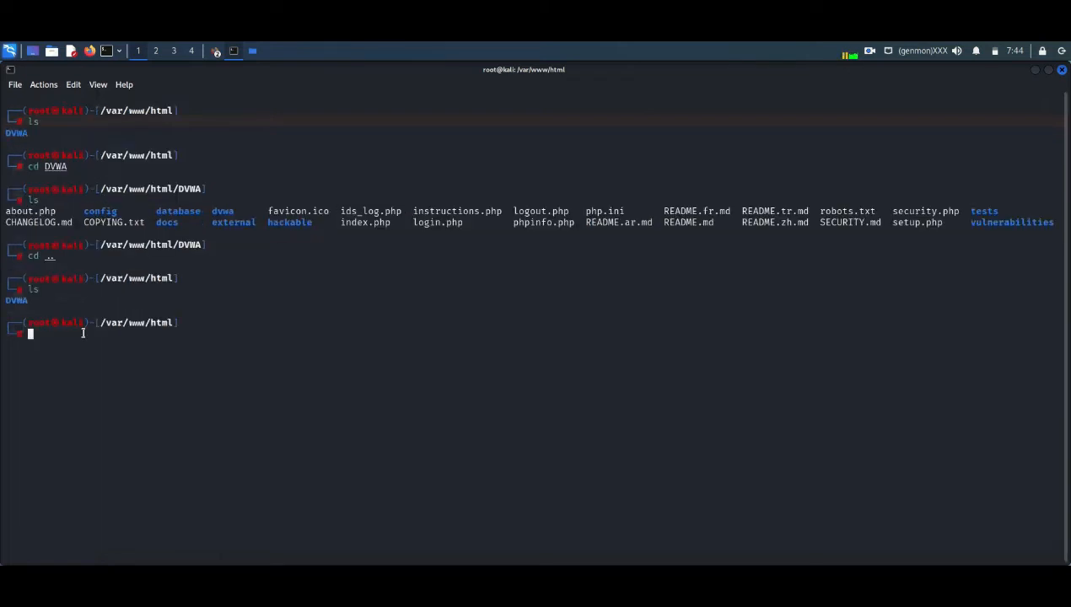
Run chmod 777 DVWA and verify the new permissions with ls -la.
{"action": "type", "text": "ls -la"}
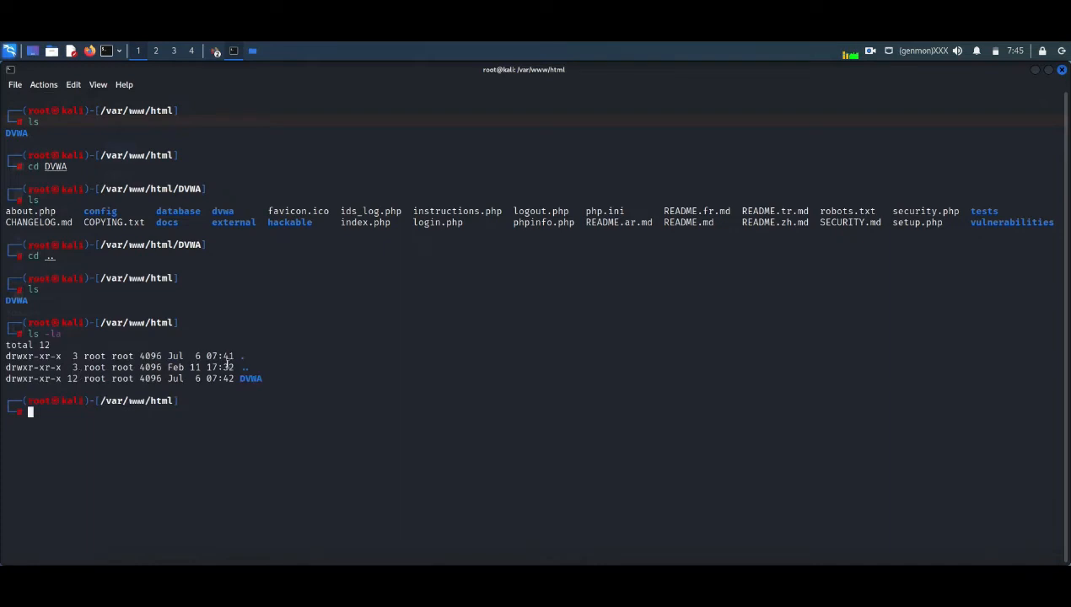
{"action": "mouse_move", "coordinate": [28, 388]}
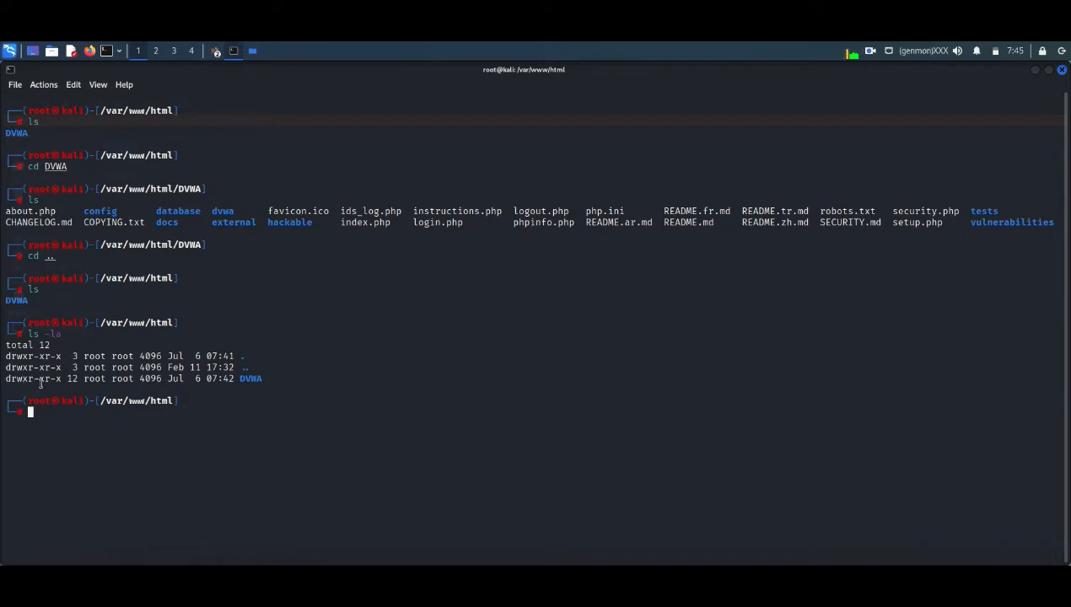
{"action": "mouse_move", "coordinate": [86, 395]}
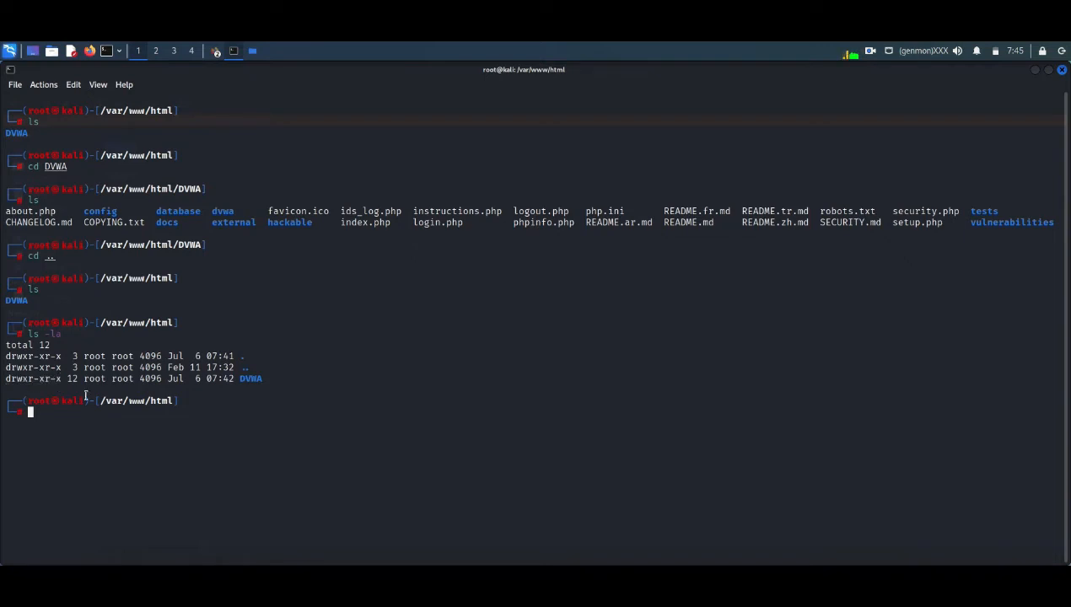
{"action": "mouse_move", "coordinate": [35, 378]}
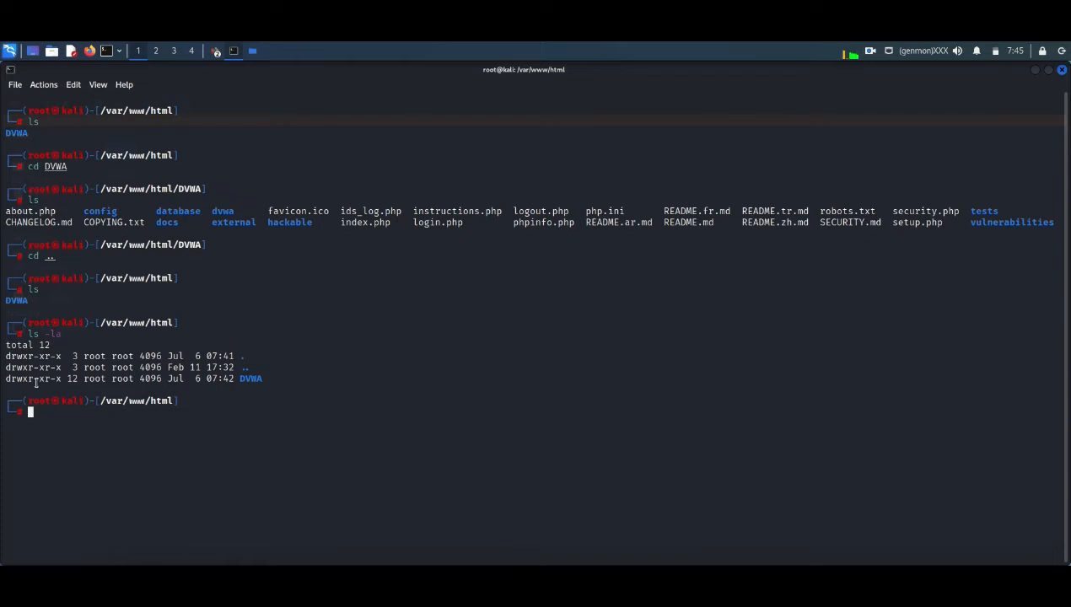
{"action": "mouse_move", "coordinate": [105, 420]}
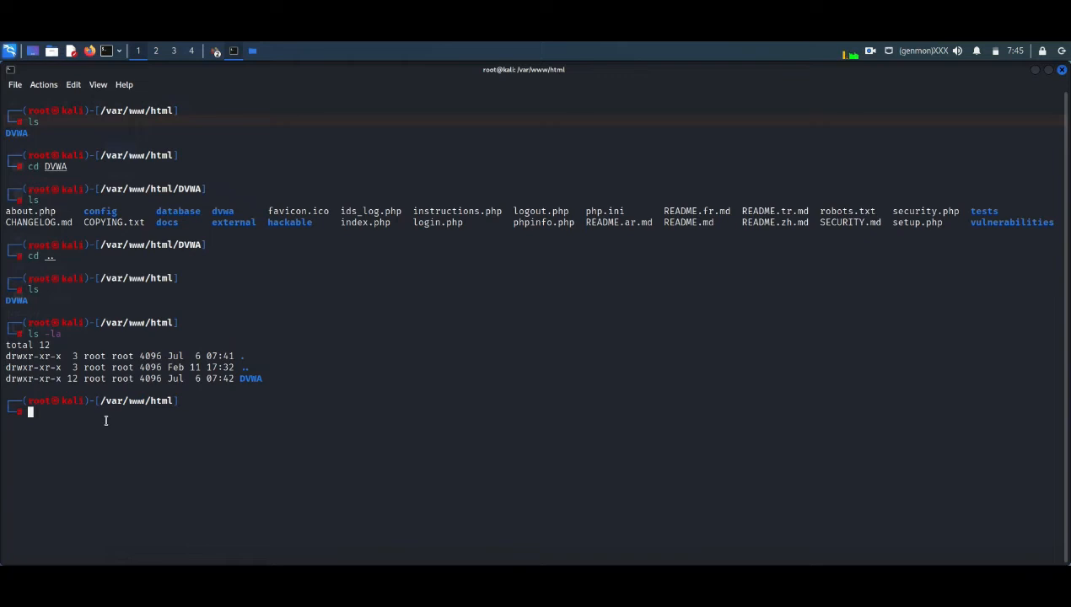
{"action": "type", "text": "chmod 777 DVWA"}
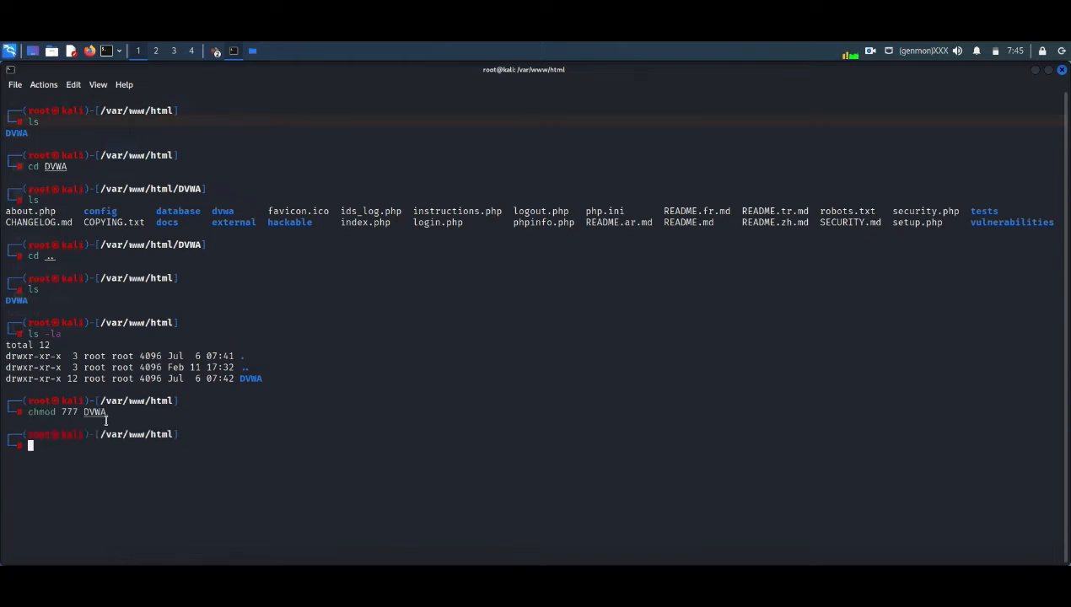
{"action": "type", "text": "ls -la"}
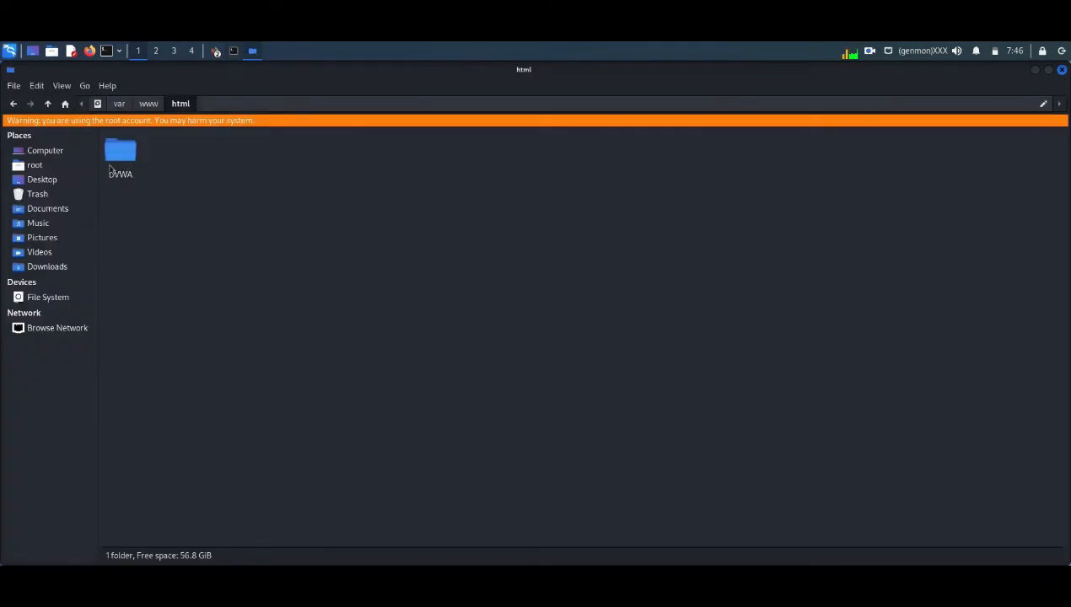
Inside DVWA/config, create a new empty document named backup.
{"action": "double_click", "coordinate": [120, 152]}
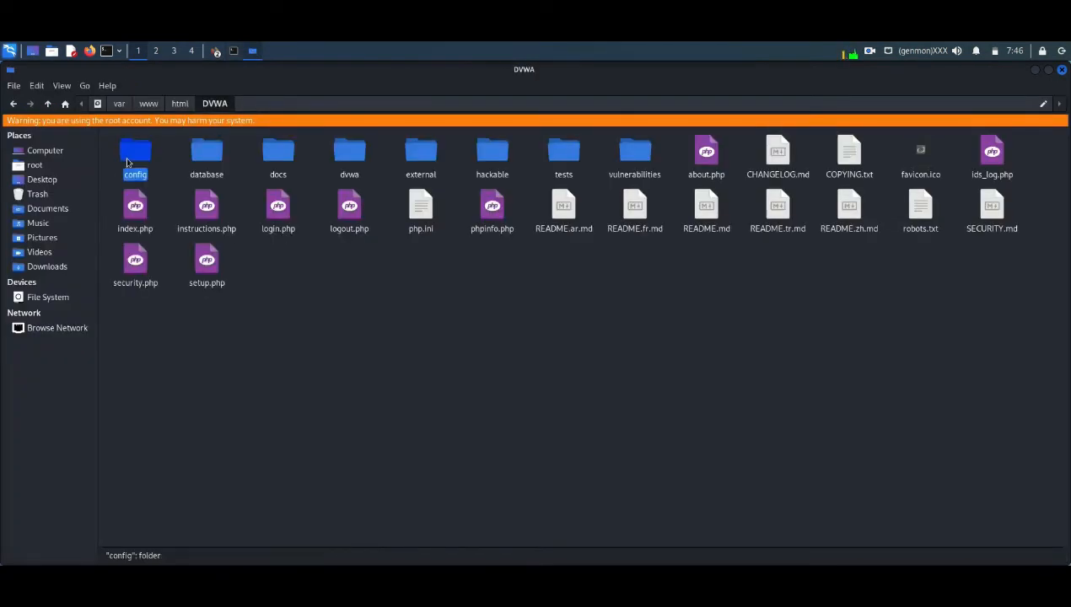
{"action": "double_click", "coordinate": [135, 152]}
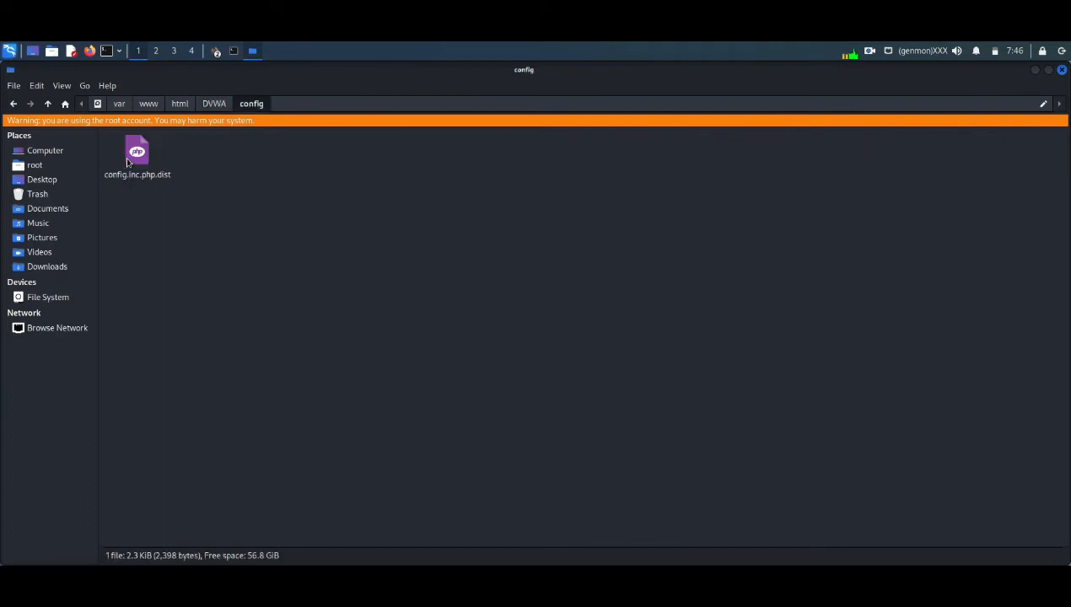
{"action": "right_click", "coordinate": [245, 239]}
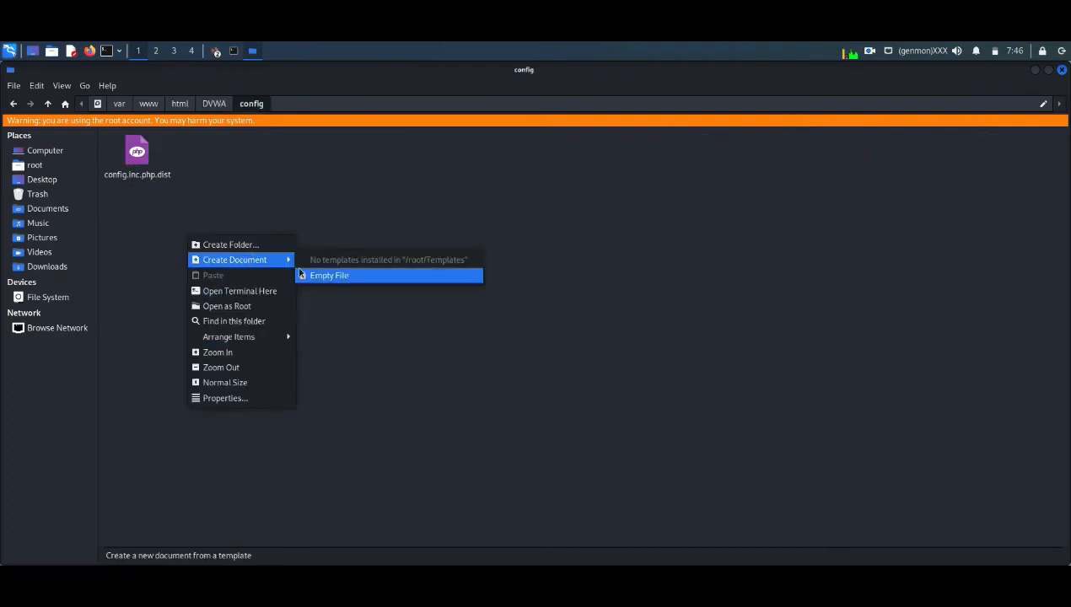
{"action": "left_click", "coordinate": [329, 275]}
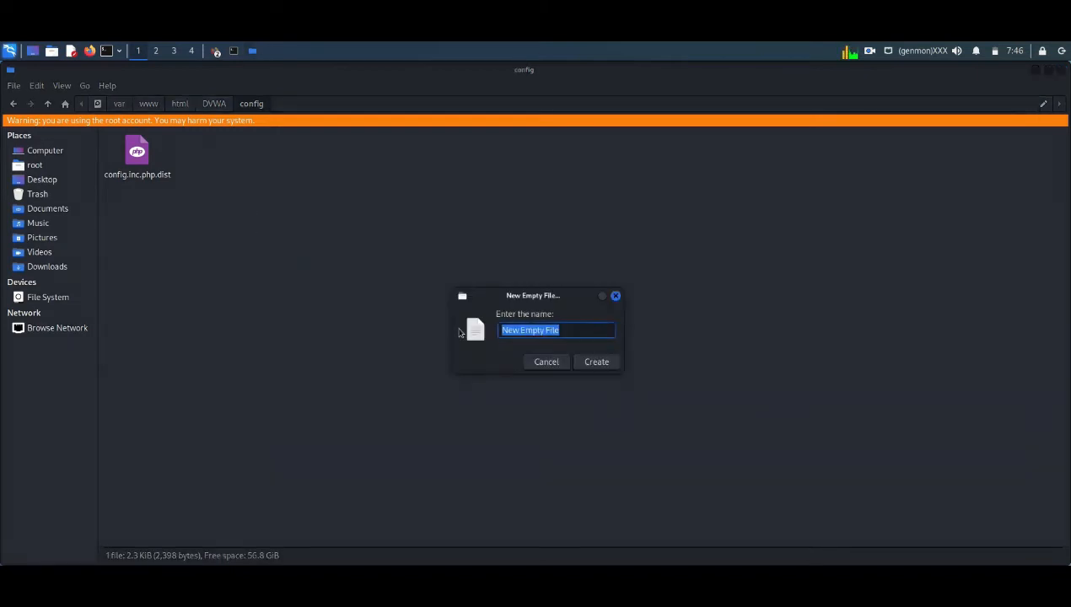
{"action": "mouse_move", "coordinate": [533, 360]}
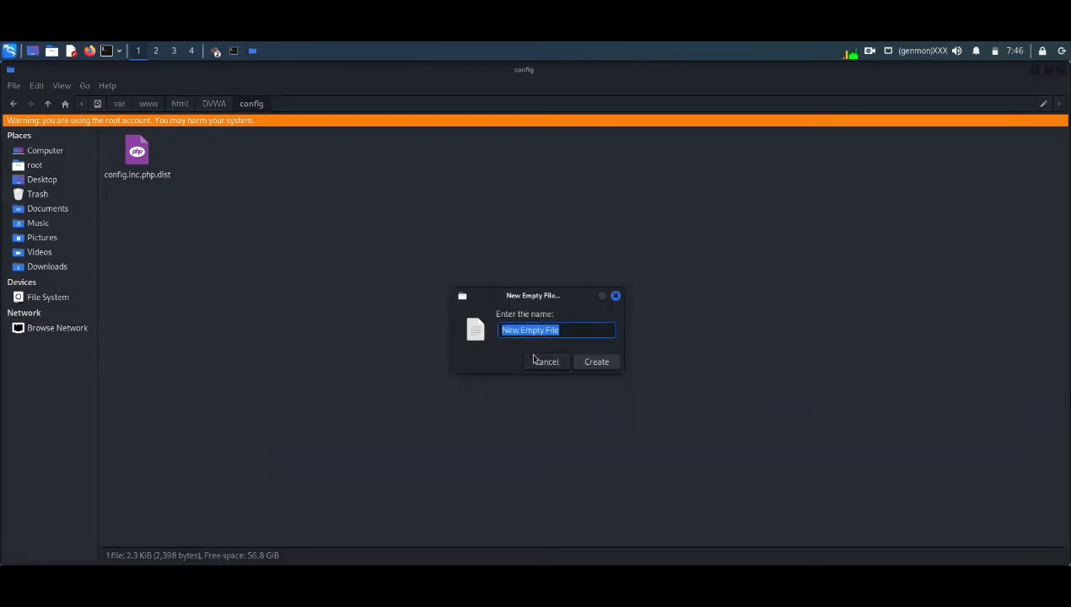
{"action": "type", "text": "backup"}
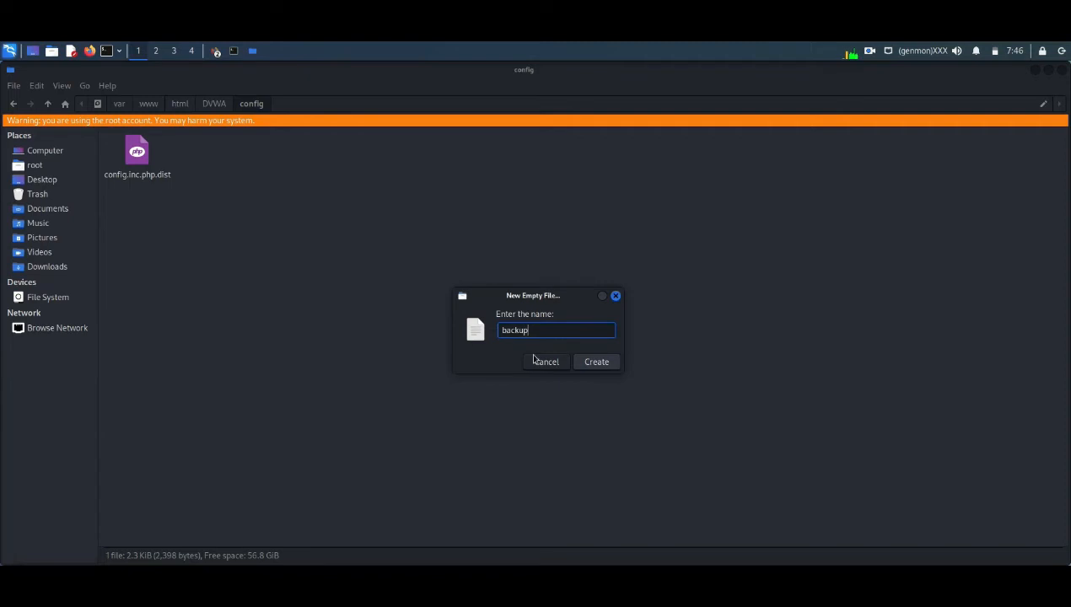
{"action": "left_click", "coordinate": [597, 361]}
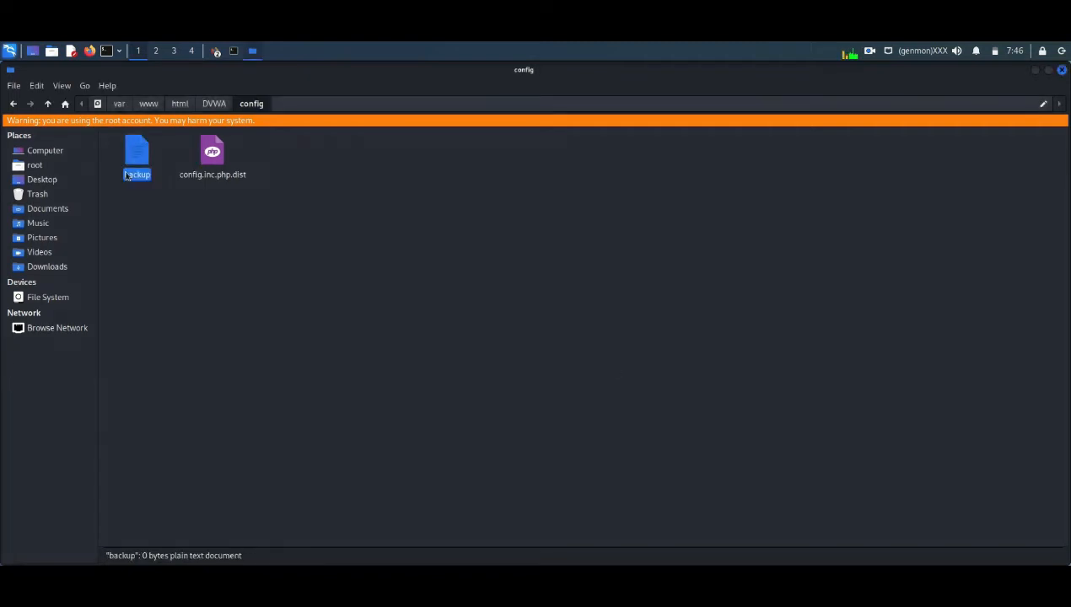
Rename config.inc.php.dist to config.inc.php by dropping the .dist ending.
{"action": "left_click", "coordinate": [213, 152]}
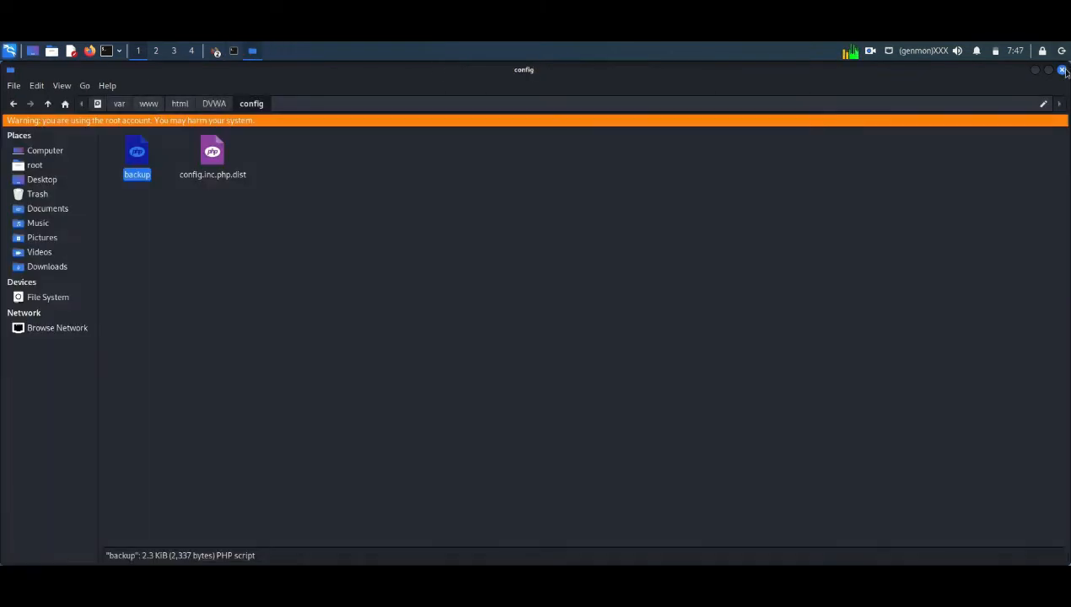
{"action": "right_click", "coordinate": [212, 155]}
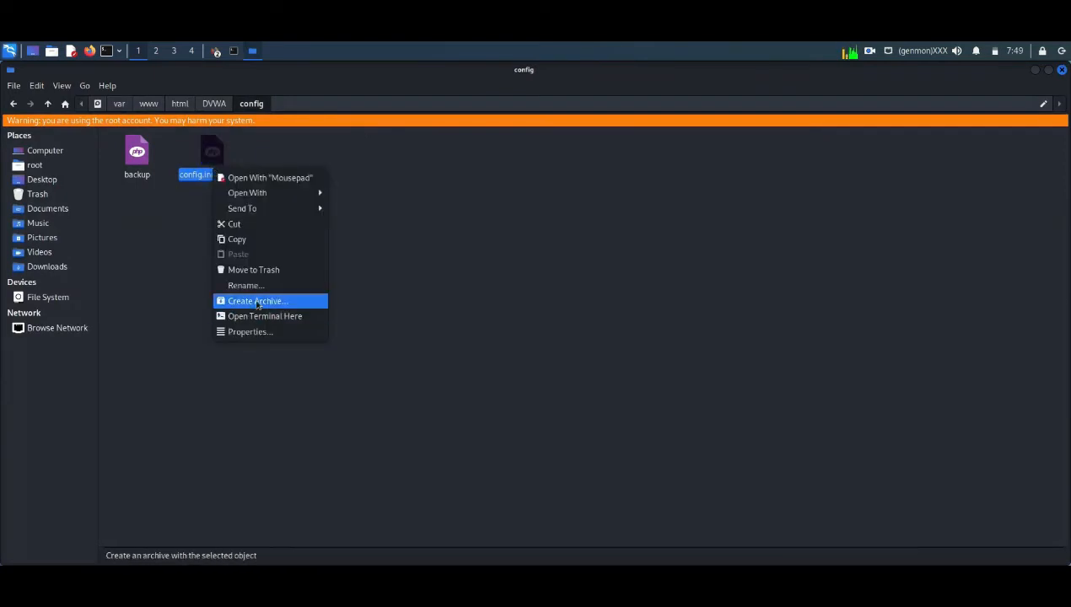
{"action": "left_click", "coordinate": [246, 285]}
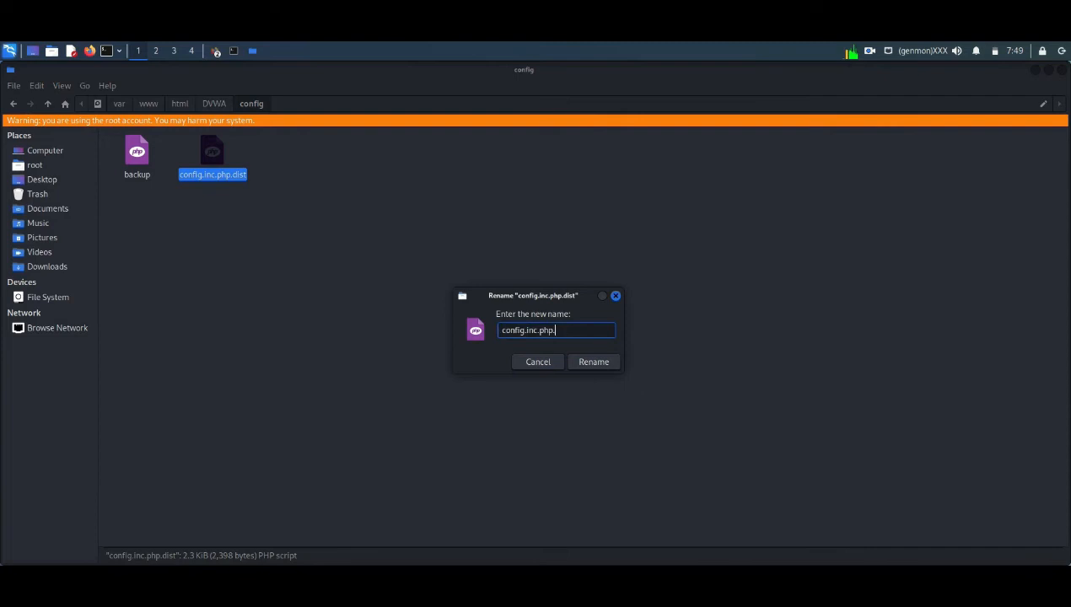
{"action": "key", "text": "BackSpace"}
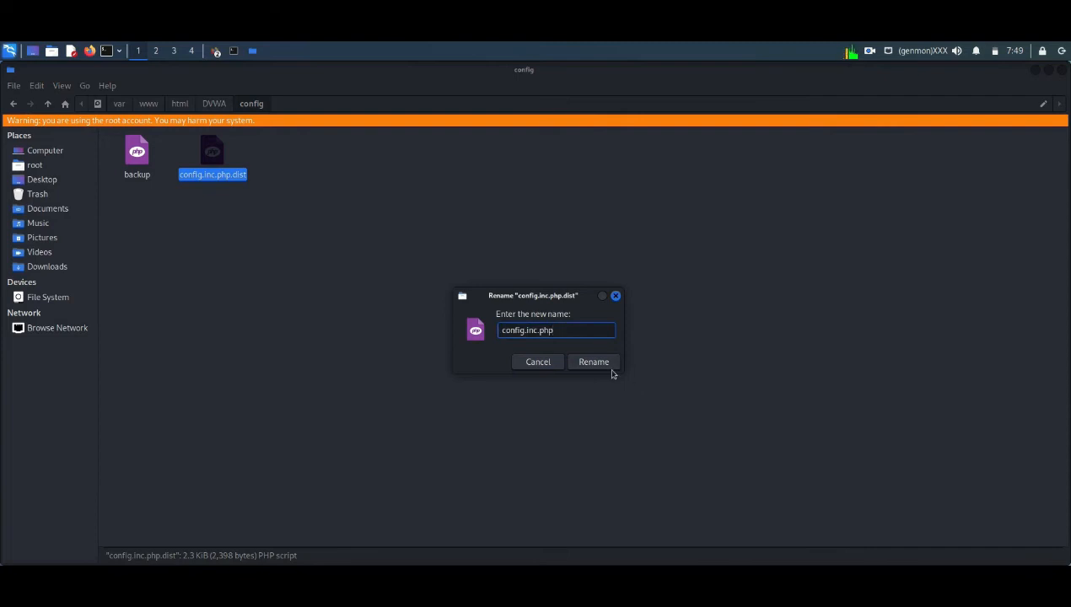
{"action": "left_click", "coordinate": [594, 361]}
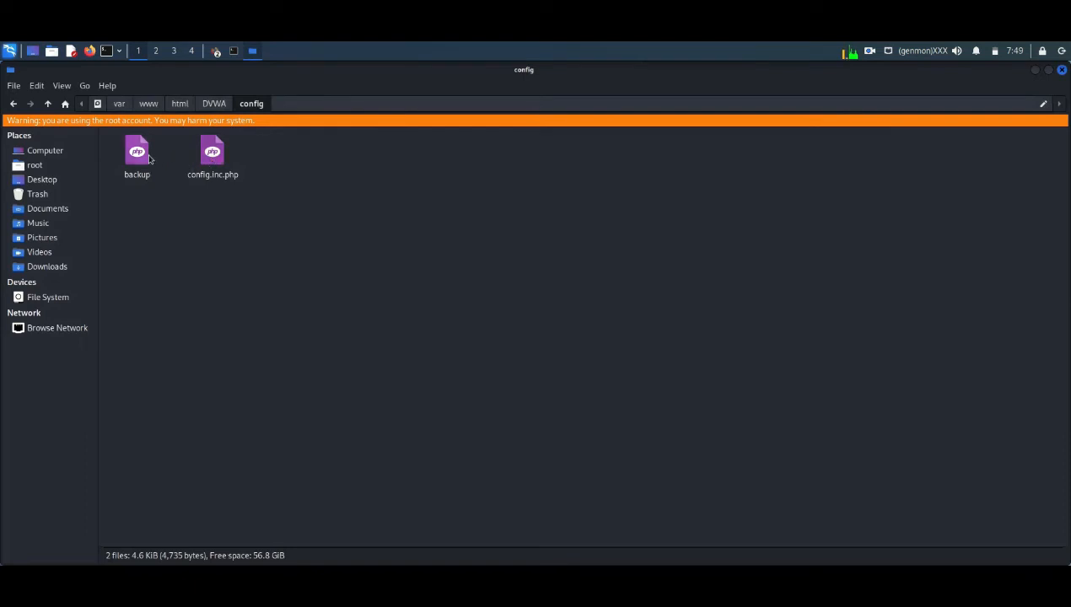
{"action": "mouse_move", "coordinate": [316, 219]}
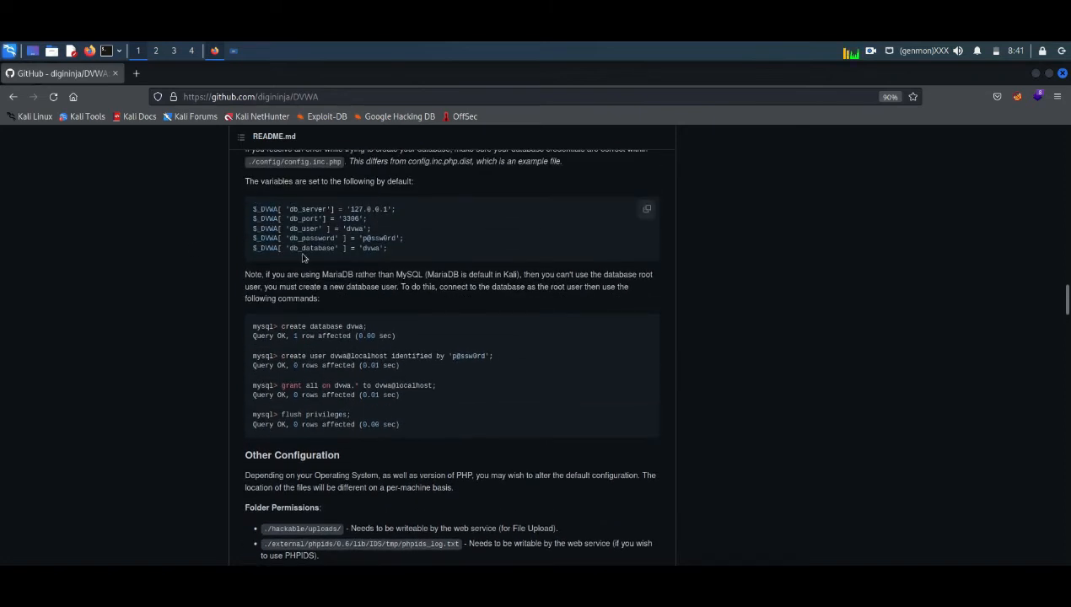
{"action": "mouse_move", "coordinate": [291, 335]}
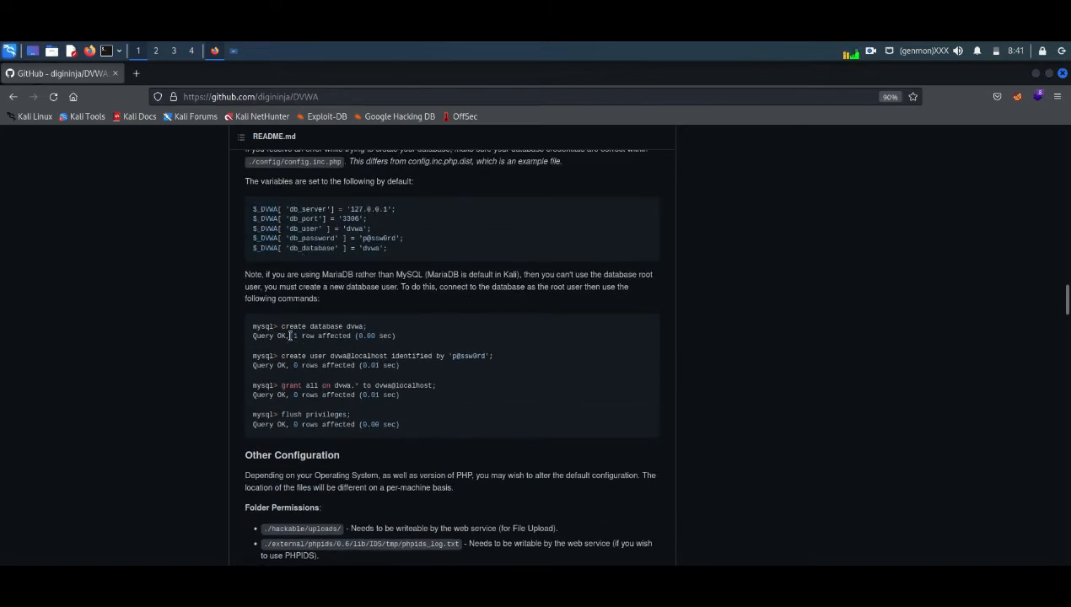
{"action": "mouse_move", "coordinate": [282, 325]}
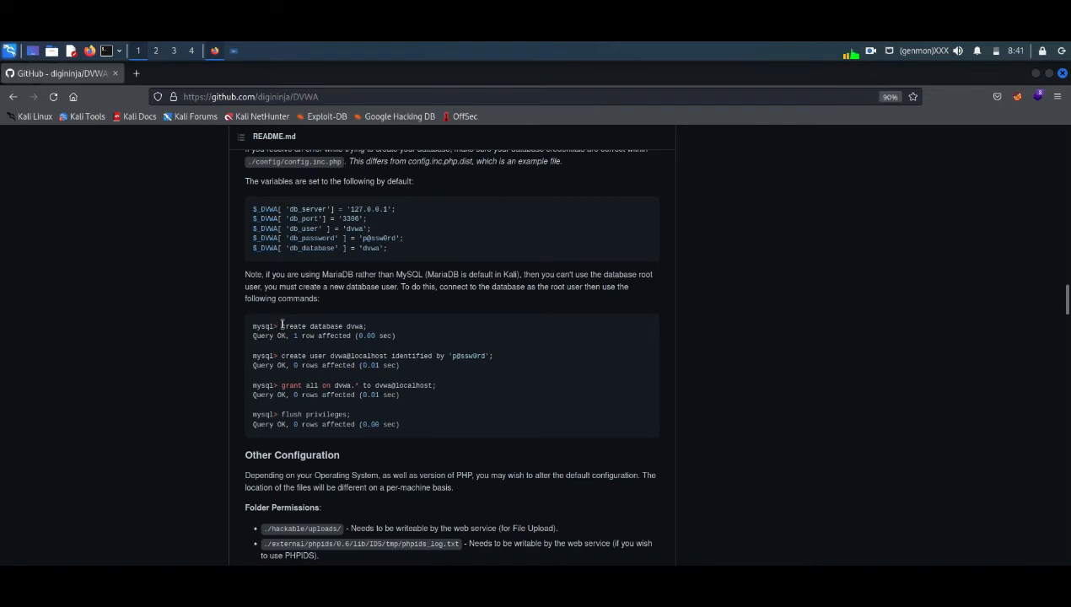
Select the create database dvwa; line in the README's MariaDB section.
{"action": "double_click", "coordinate": [321, 326]}
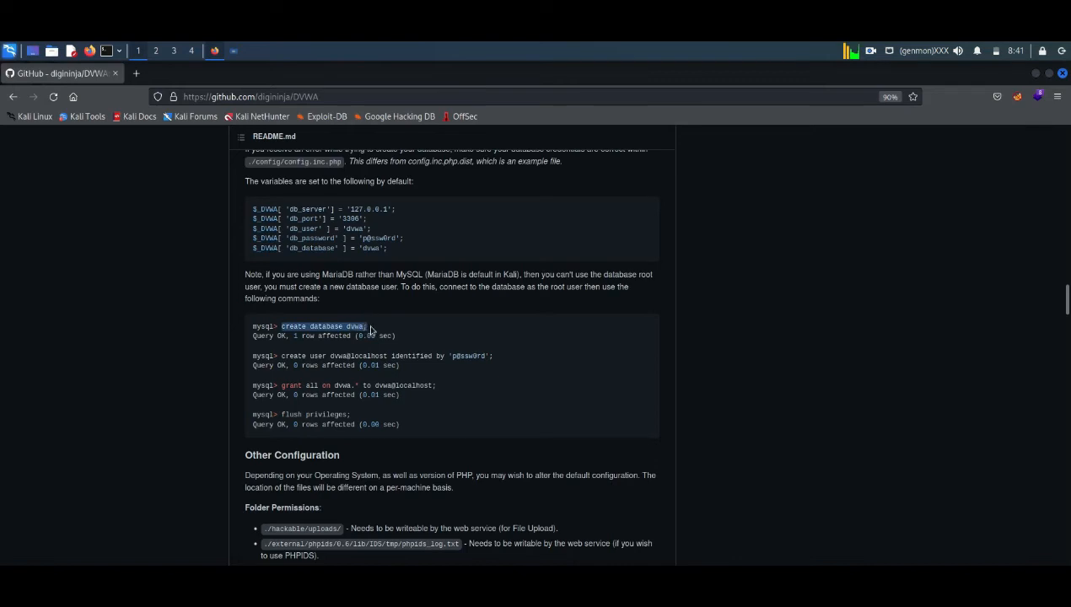
{"action": "mouse_move", "coordinate": [307, 272]}
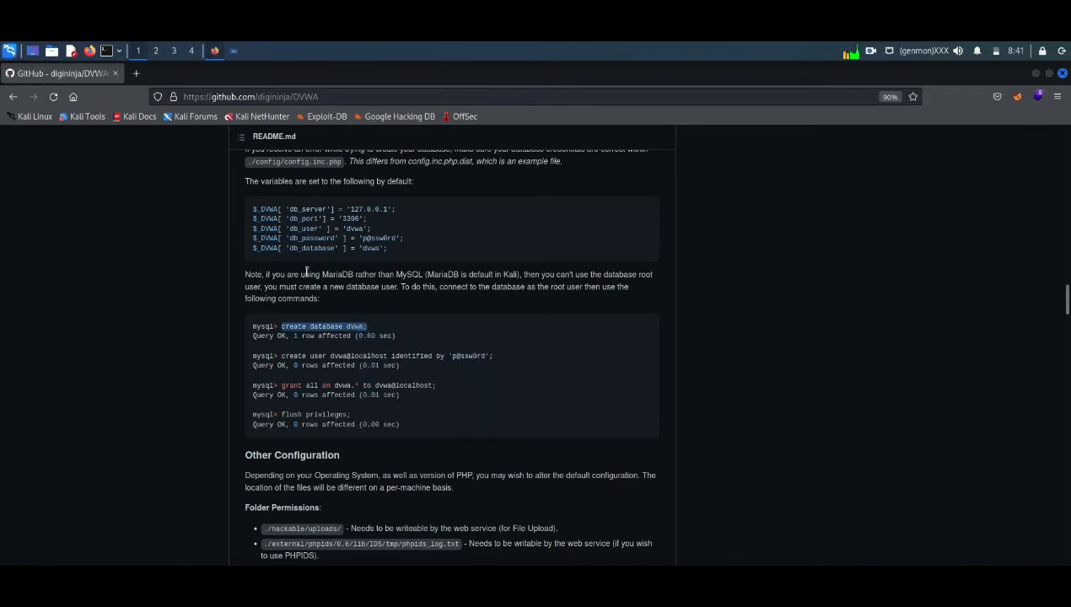
{"action": "mouse_move", "coordinate": [153, 196]}
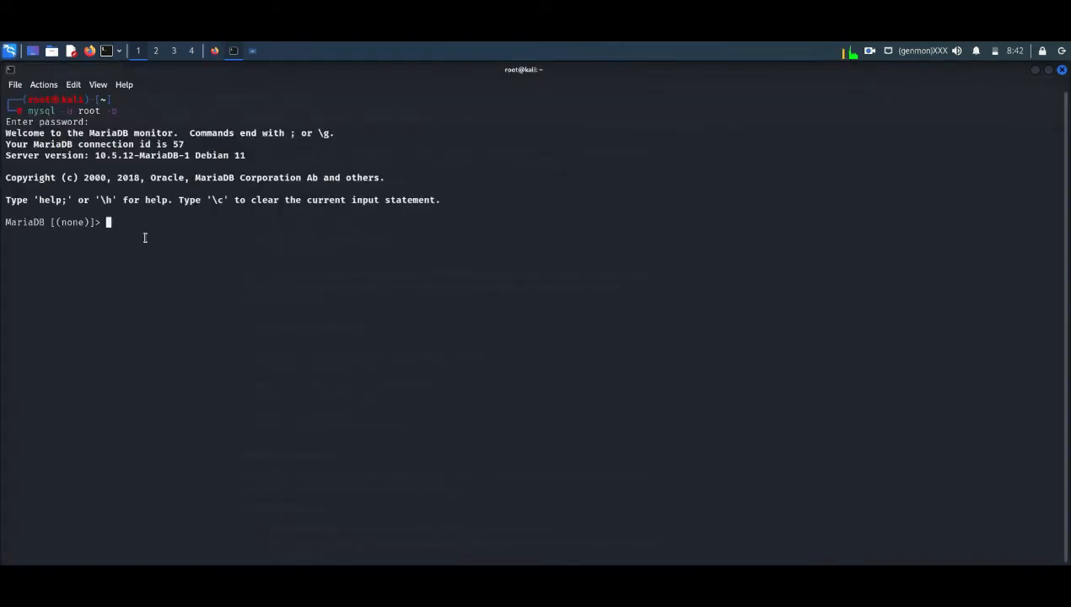
Run create database dvwa; at the MariaDB prompt, which reports the database already exists.
{"action": "type", "text": "create database dvwa;"}
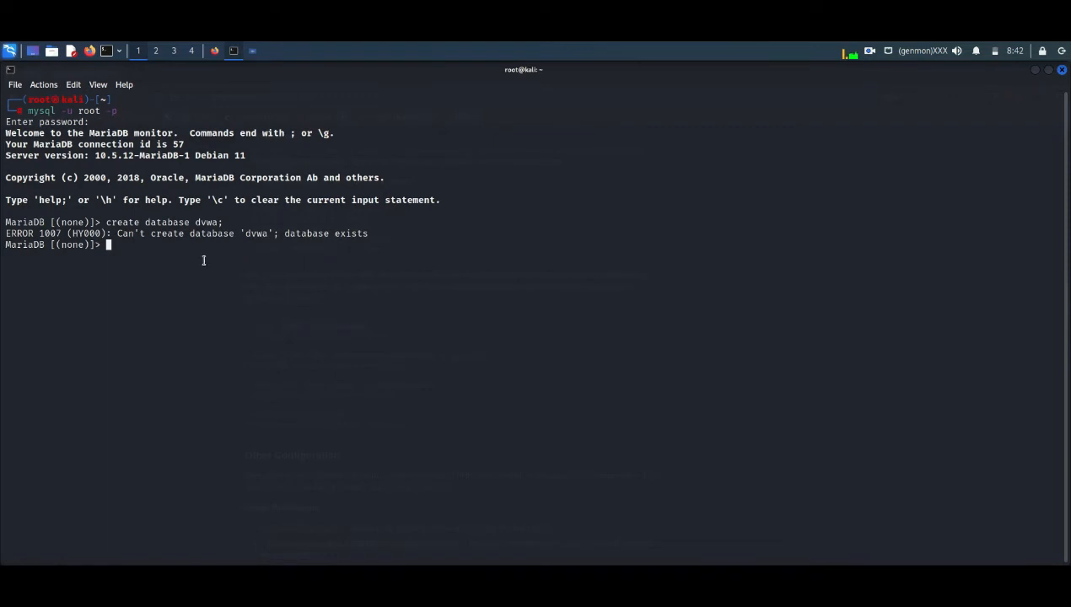
{"action": "mouse_move", "coordinate": [178, 270]}
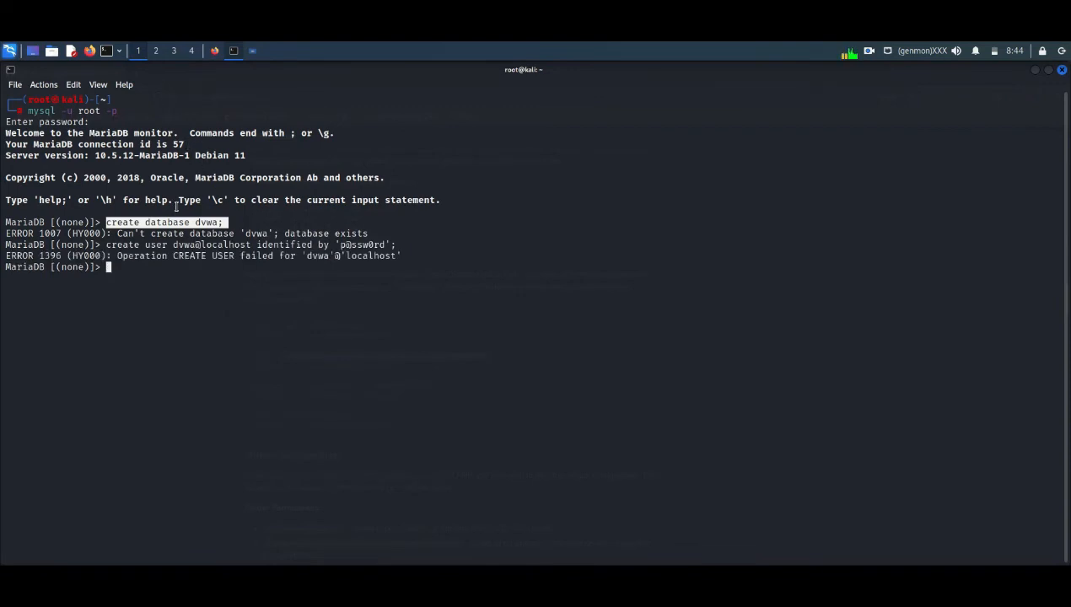
{"action": "mouse_move", "coordinate": [260, 122]}
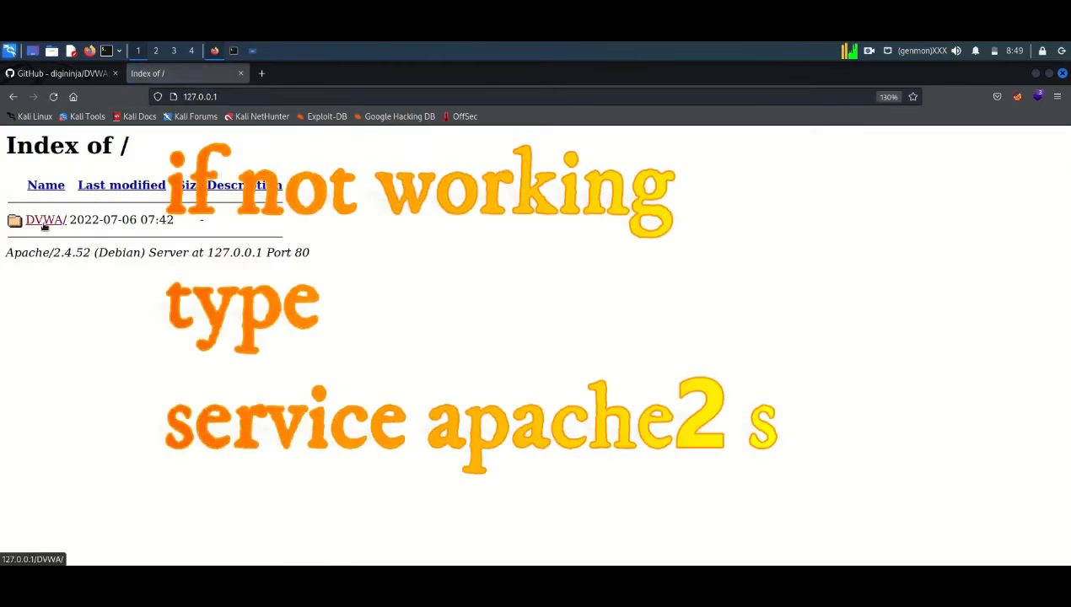
Open DVWA/ at 127.0.0.1 and log in with username dvwa and its password.
{"action": "left_click", "coordinate": [40, 219]}
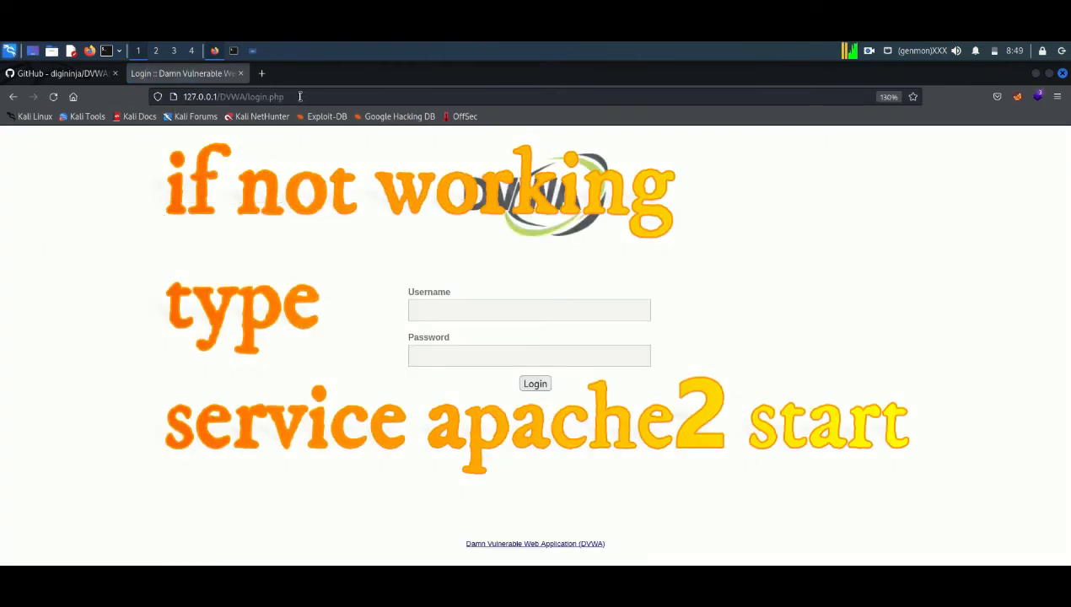
{"action": "left_click", "coordinate": [530, 311]}
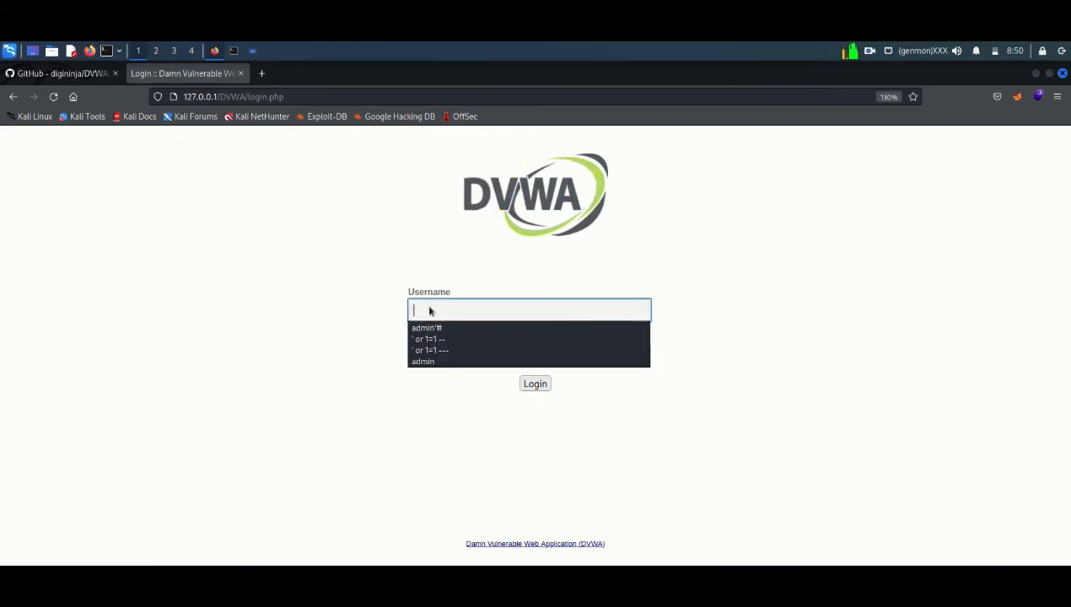
{"action": "type", "text": "dvwa"}
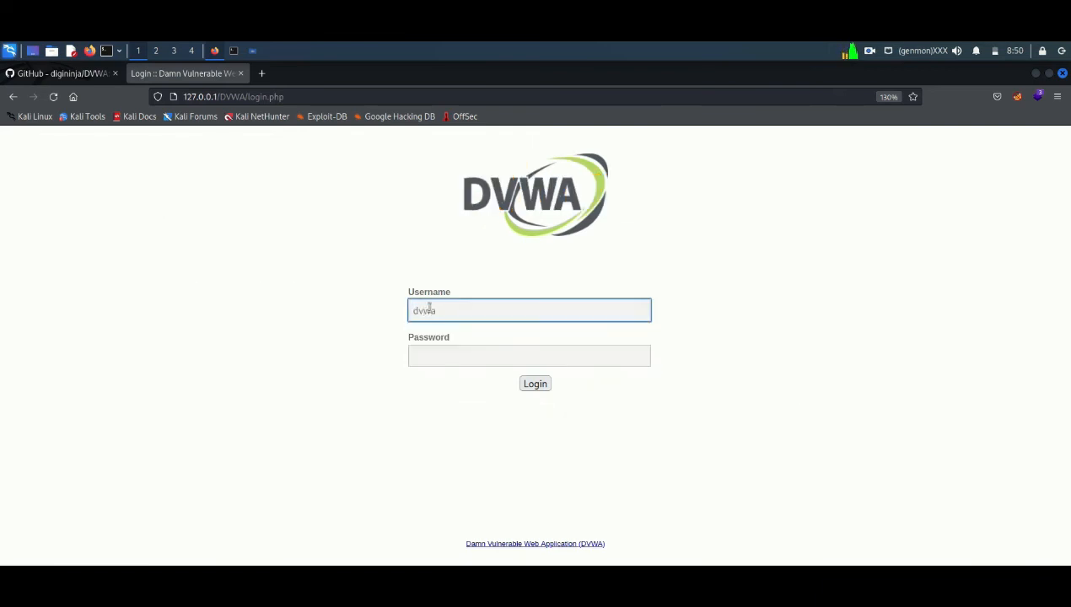
{"action": "left_click", "coordinate": [529, 356]}
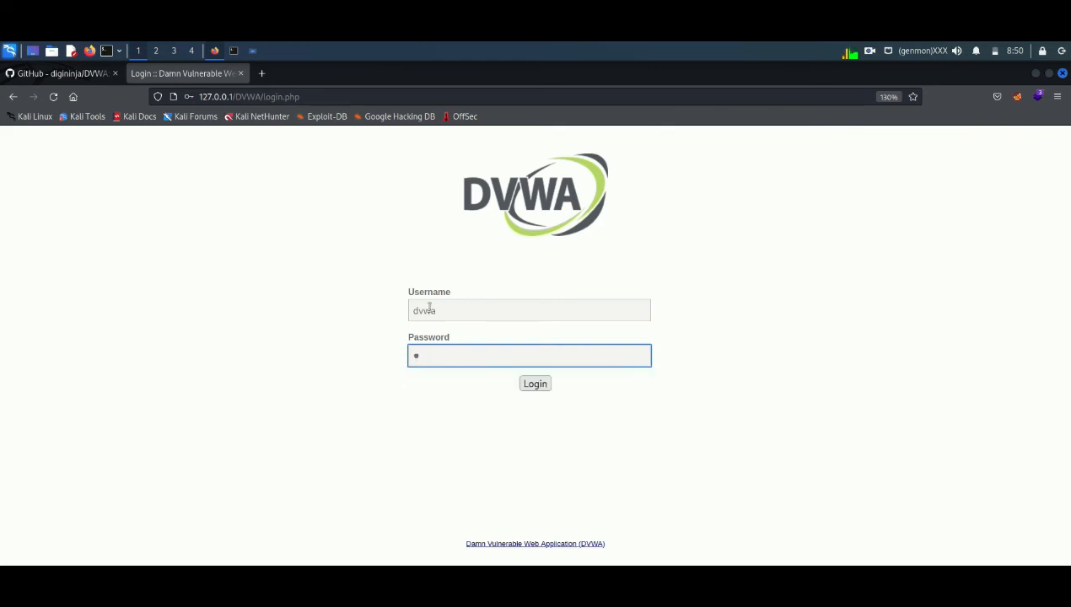
{"action": "type", "text": "assword"}
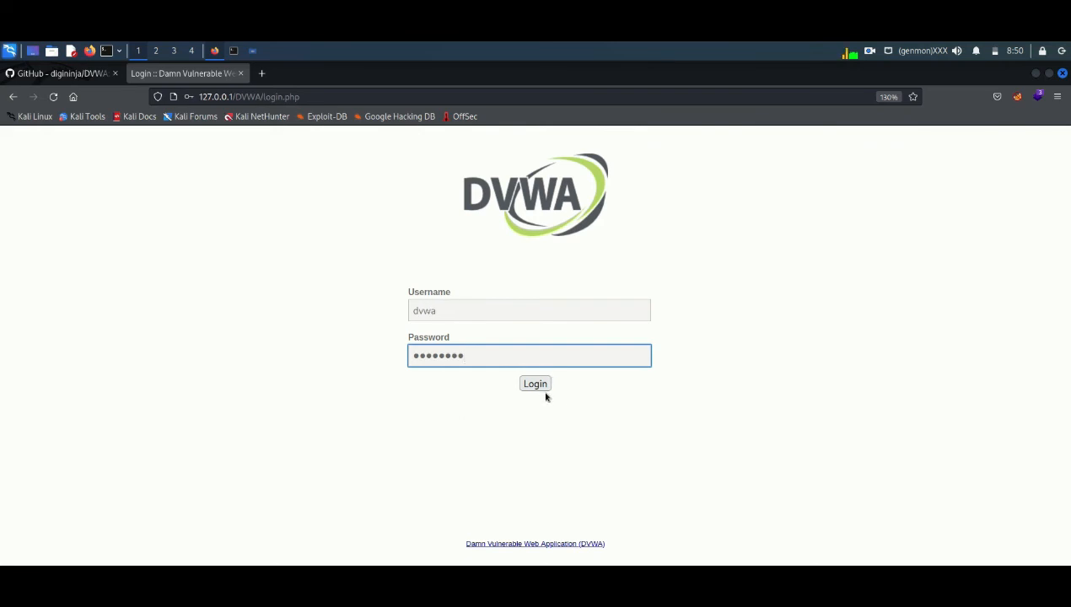
{"action": "left_click", "coordinate": [535, 383]}
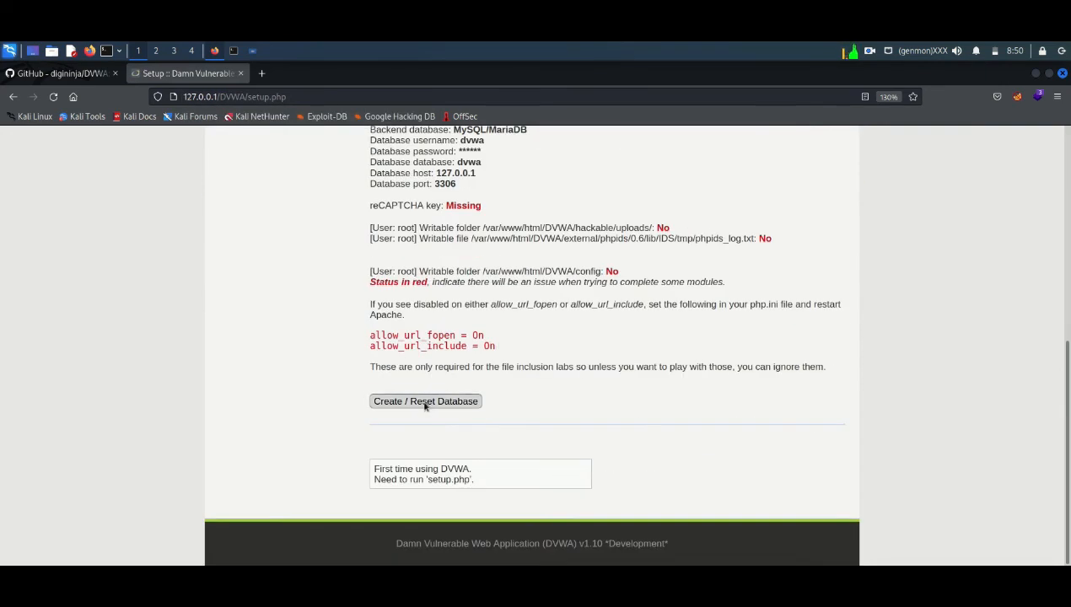
Create / Reset the database, confirm Setup successful, and follow the login link.
{"action": "left_click", "coordinate": [425, 402]}
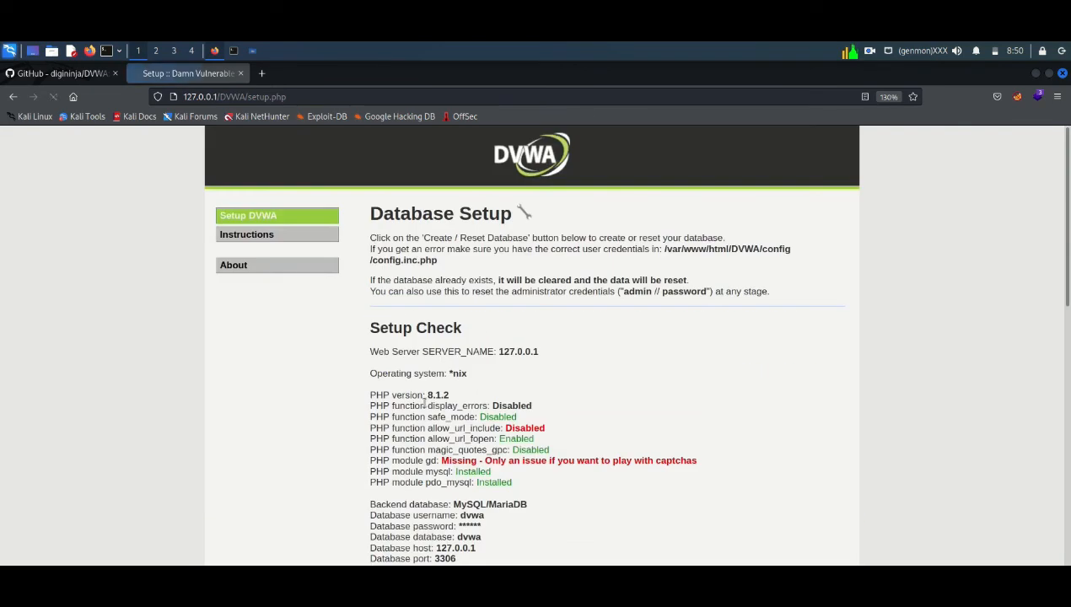
{"action": "scroll", "scroll_direction": "down", "scroll_amount": 3}
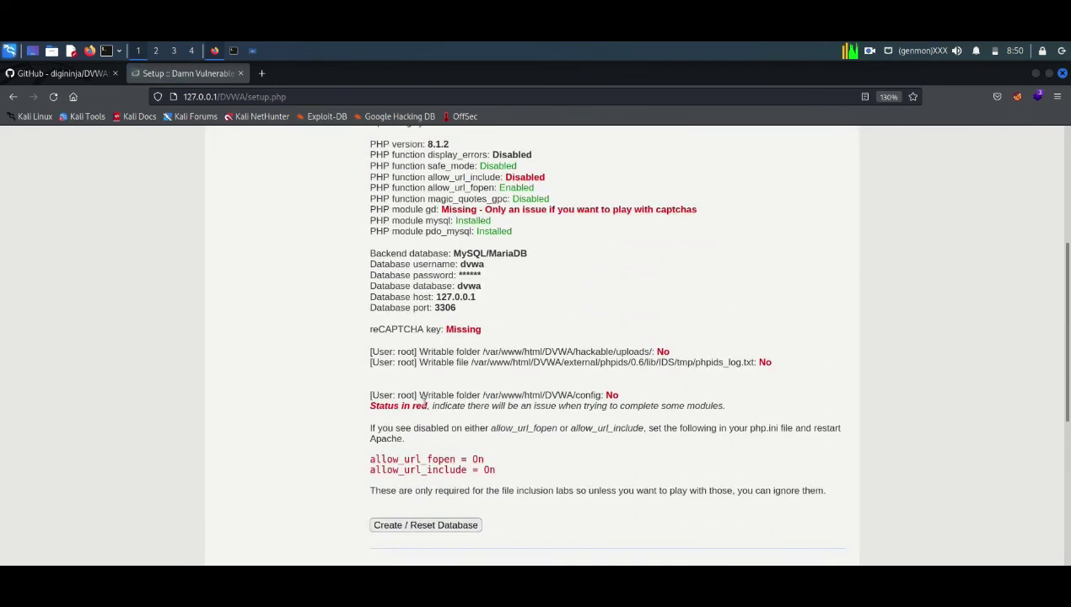
{"action": "left_click", "coordinate": [425, 527]}
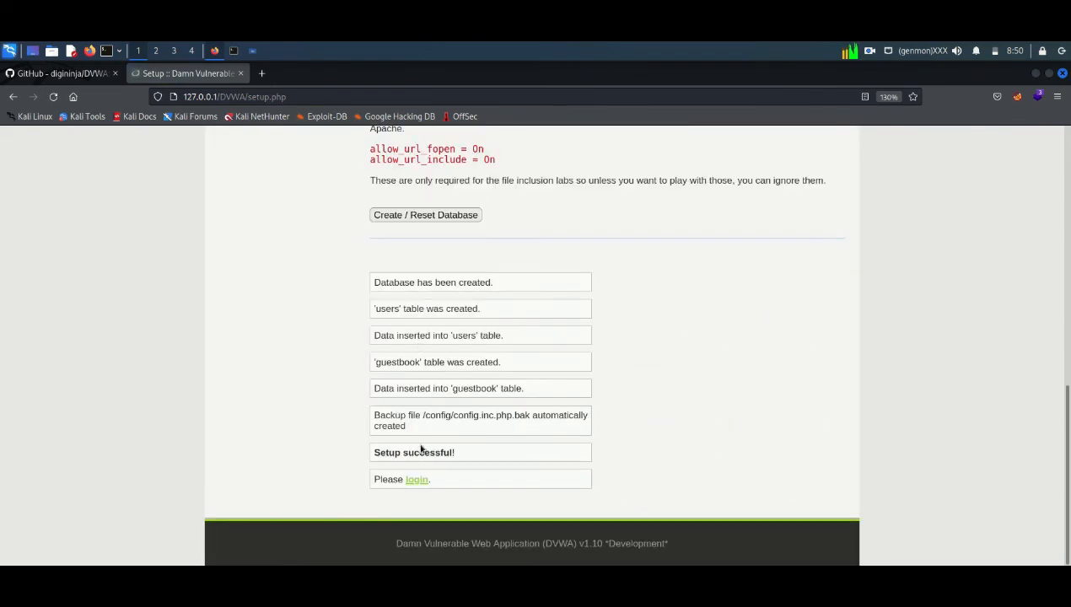
{"action": "left_click", "coordinate": [415, 479]}
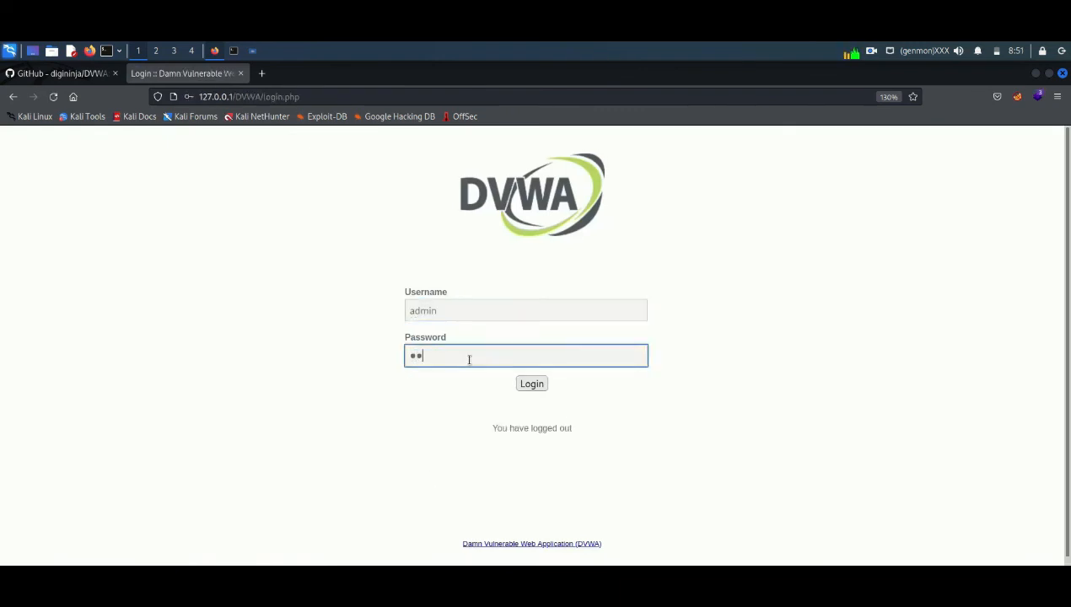
Log in as admin with password, declining Firefox's save-login prompt, reaching the DVWA welcome page.
{"action": "type", "text": "password"}
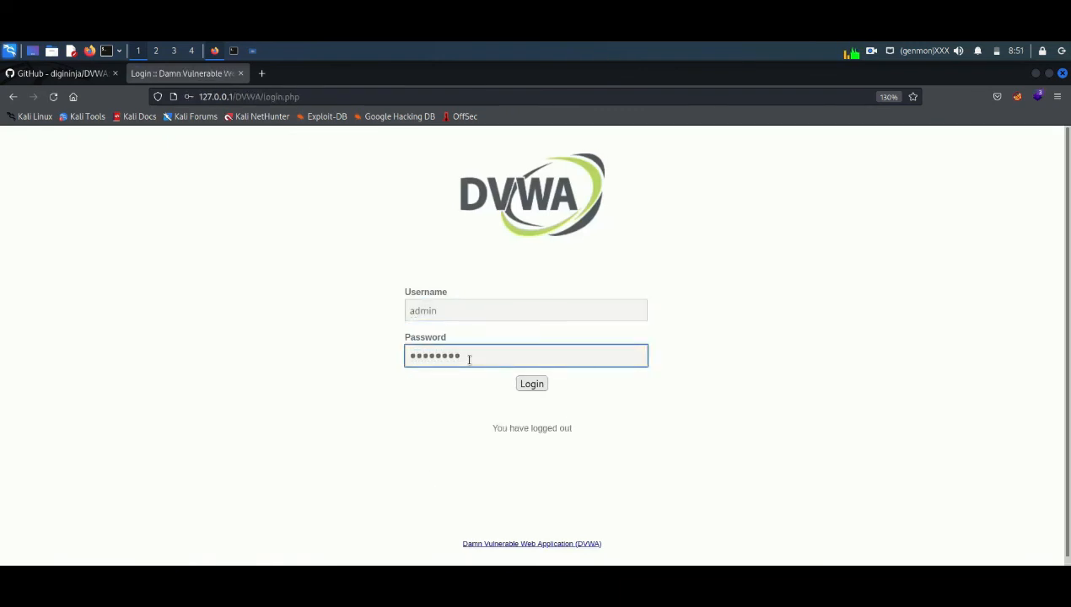
{"action": "left_click", "coordinate": [532, 385]}
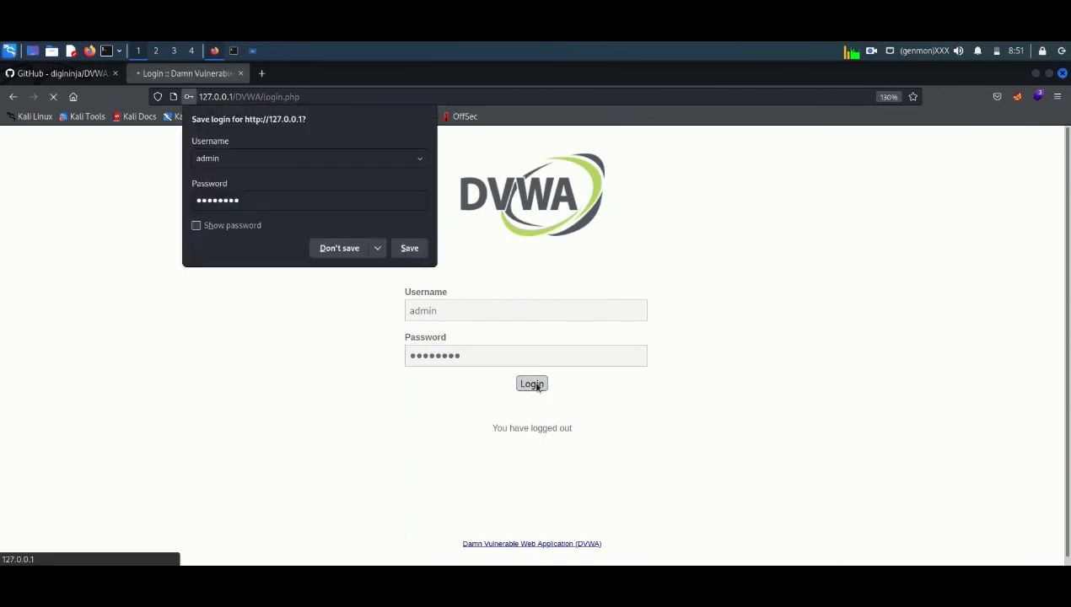
{"action": "left_click", "coordinate": [532, 385]}
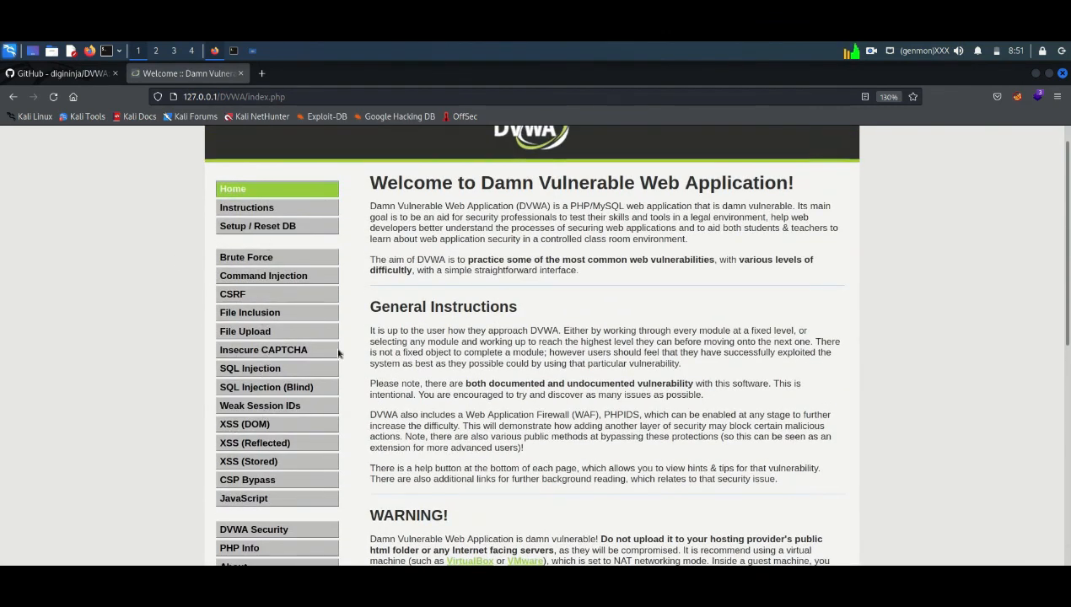
{"action": "mouse_move", "coordinate": [186, 304]}
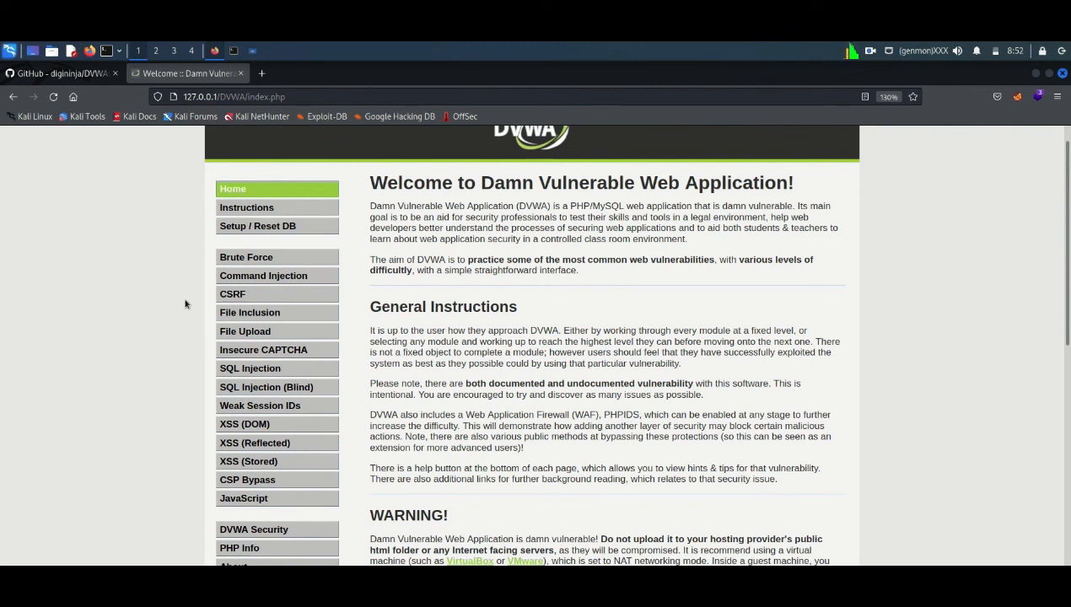
{"action": "scroll", "scroll_direction": "down", "scroll_amount": 3}
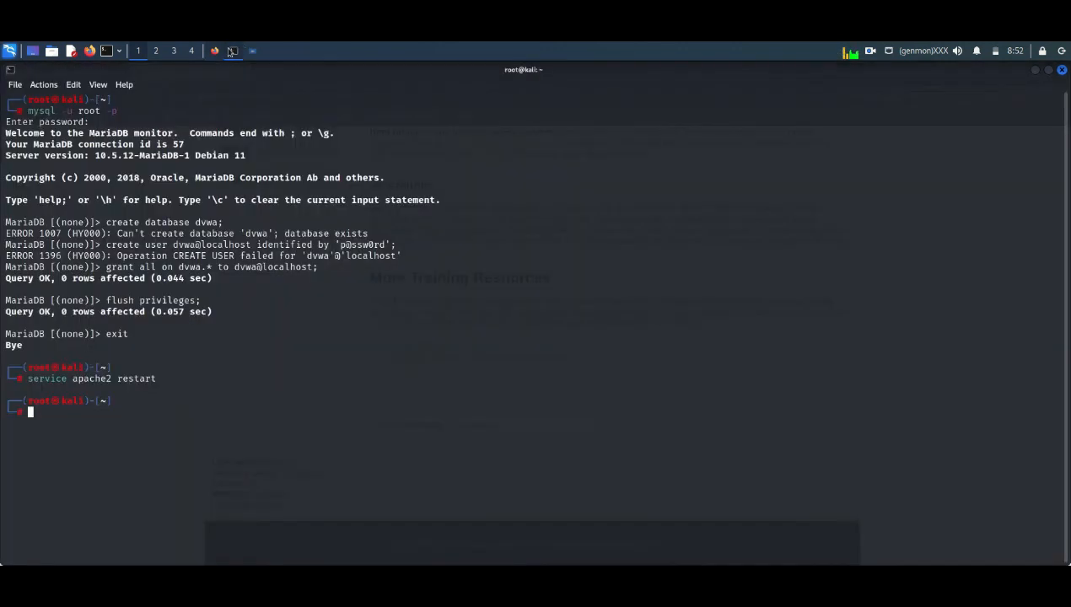
Clear the root terminal showing the MariaDB commands and Apache restart.
{"action": "type", "text": "clear"}
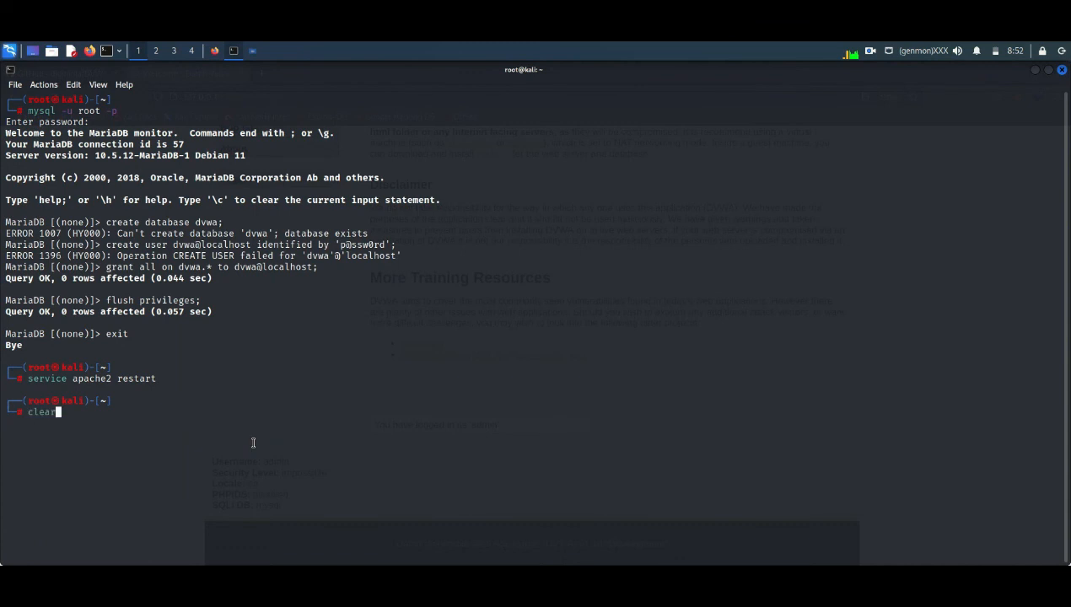